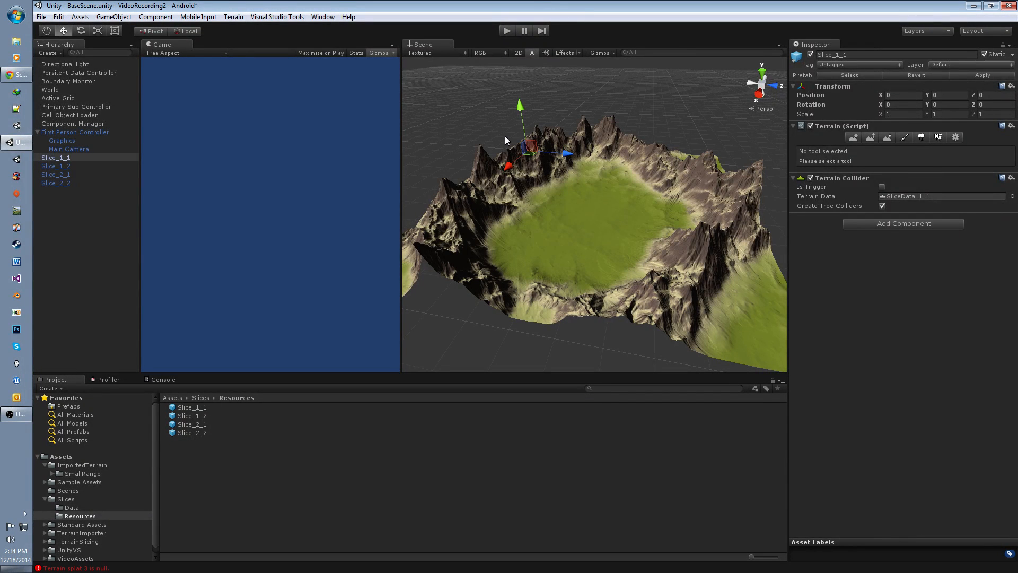
mouse_move(555, 197)
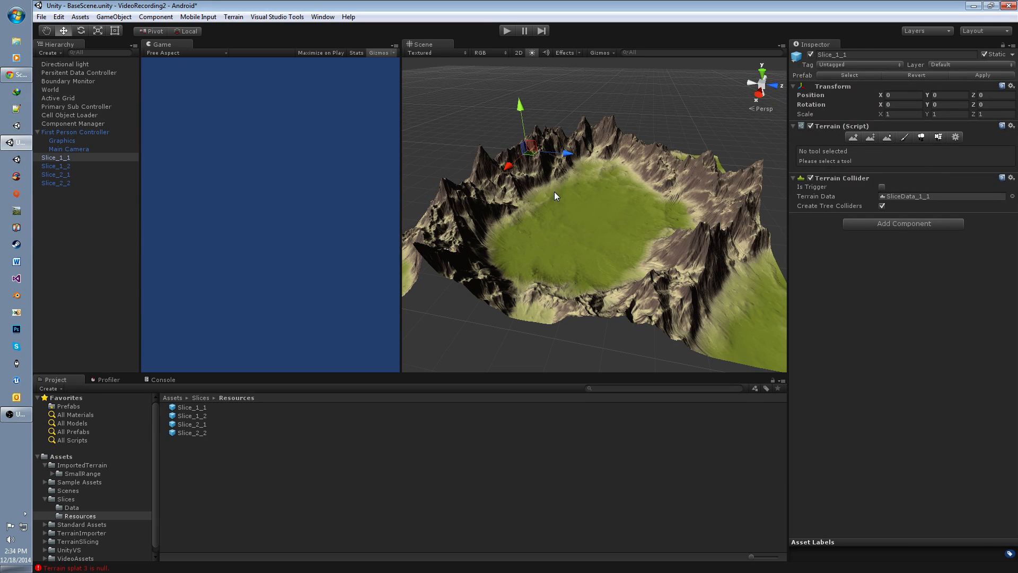
mouse_move(549, 177)
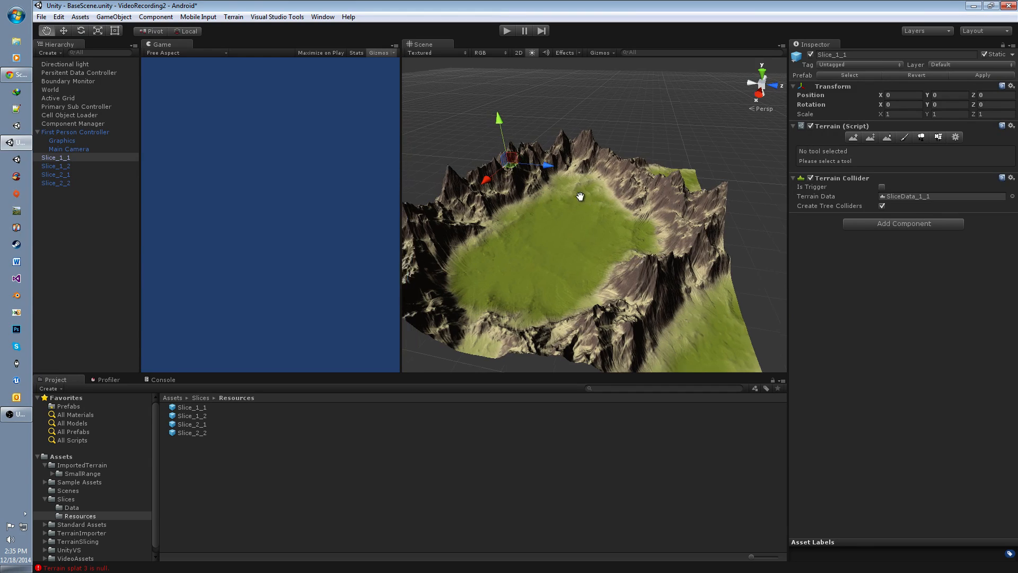
- Raise a spike in the grassy basin near the edge of Slice_1_1 with the Raise/Lower brush
drag(580, 196, 630, 225)
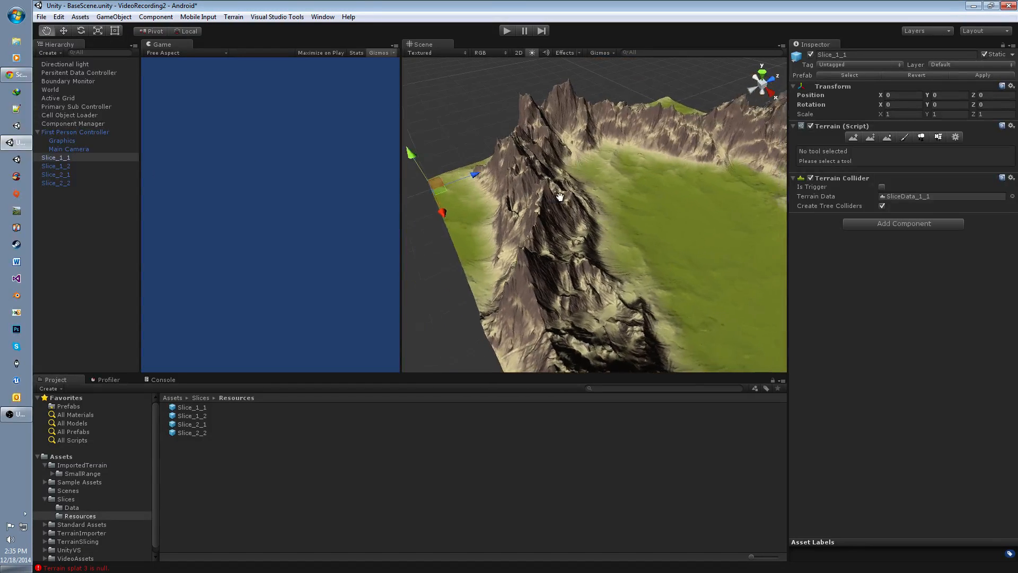
drag(558, 197, 530, 193)
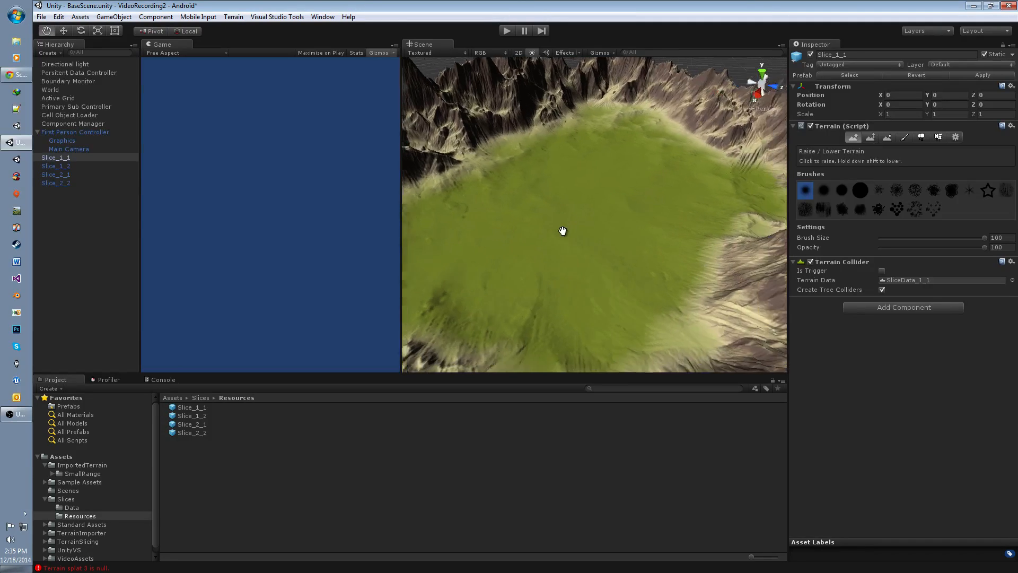
drag(562, 231, 636, 173)
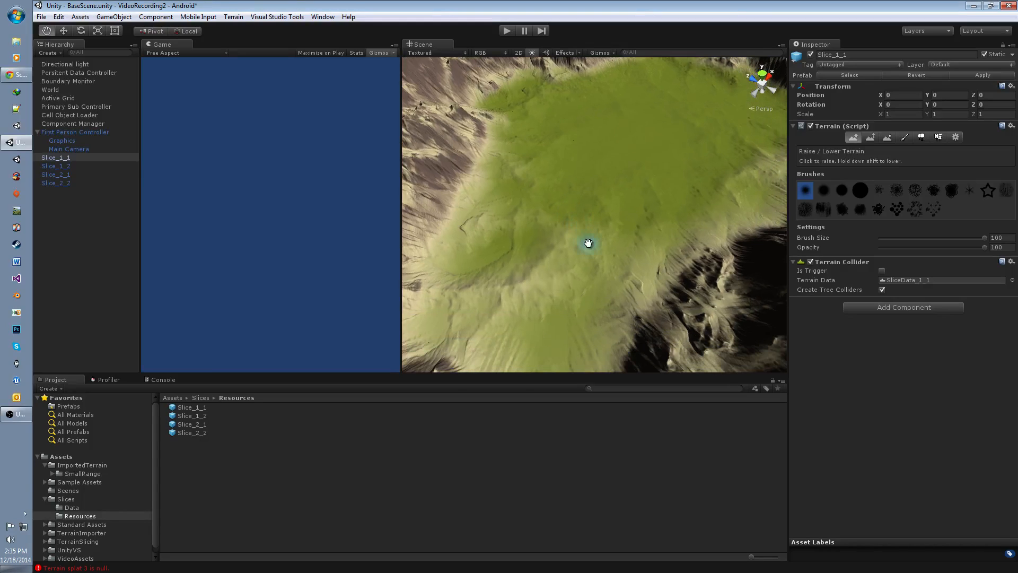
mouse_move(568, 210)
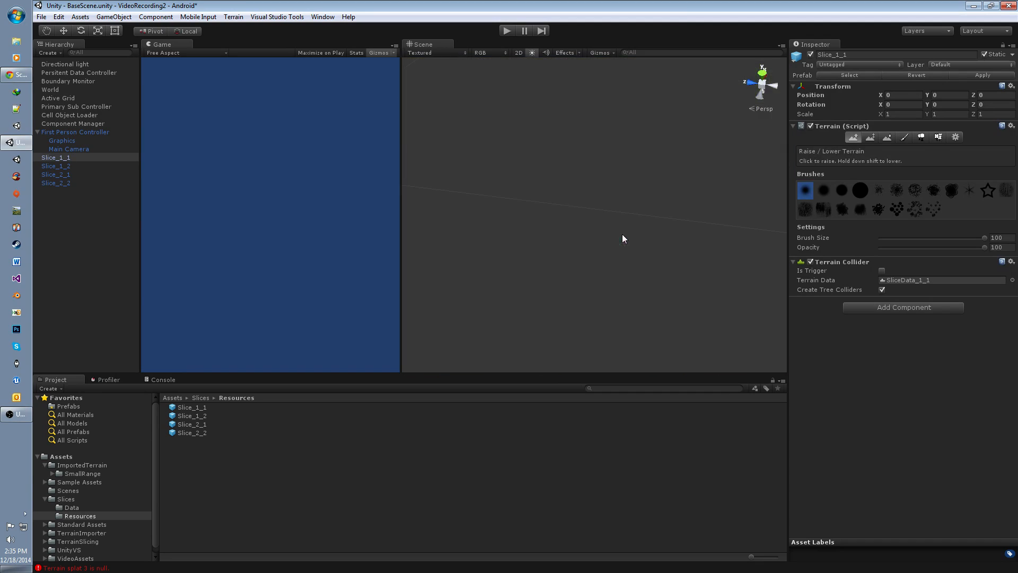
click(603, 223)
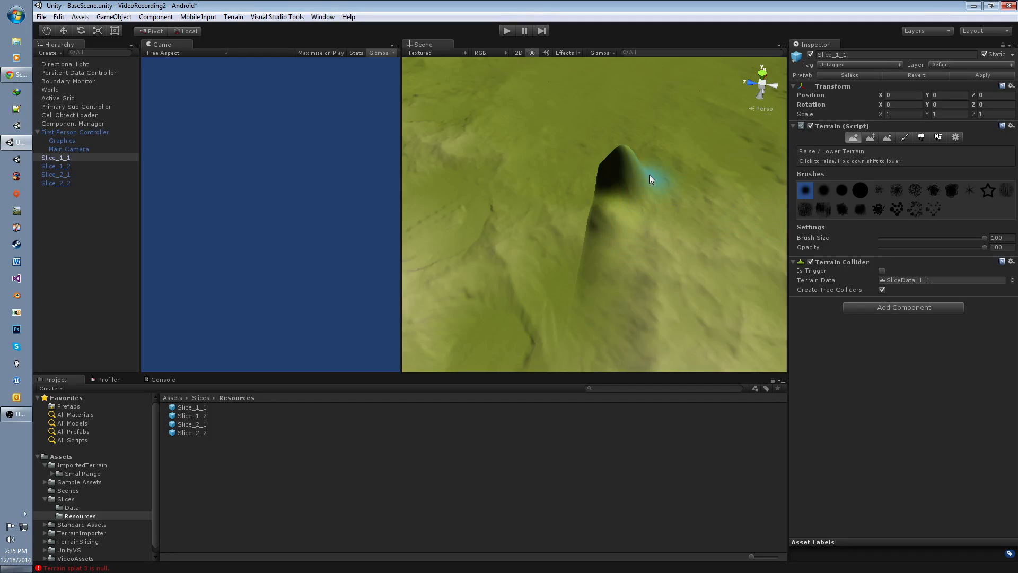
- Smooth and flatten the spike into a shelf-like ridge using Smooth Height and Paint Height (~33.92)
click(871, 137)
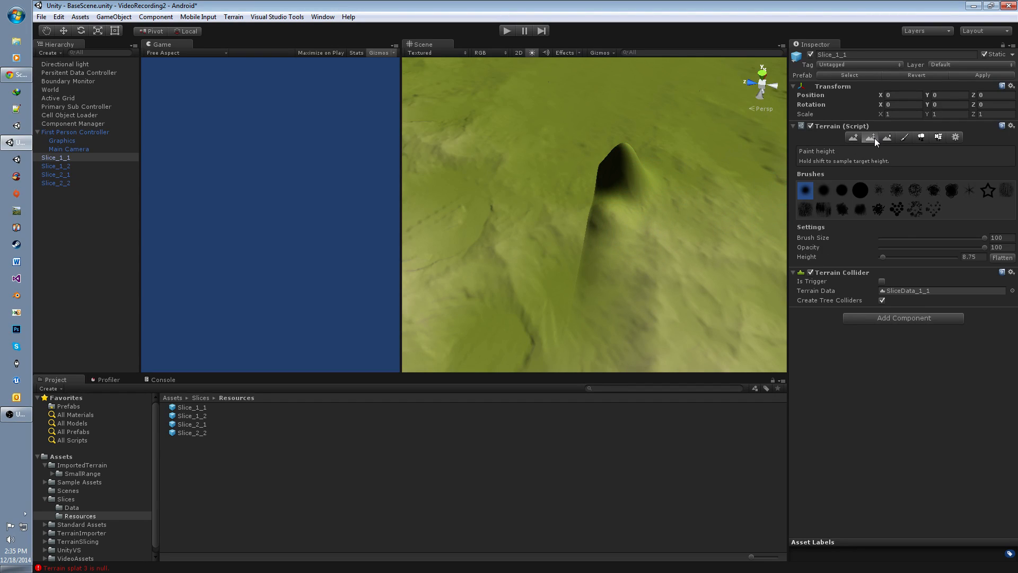
click(887, 137)
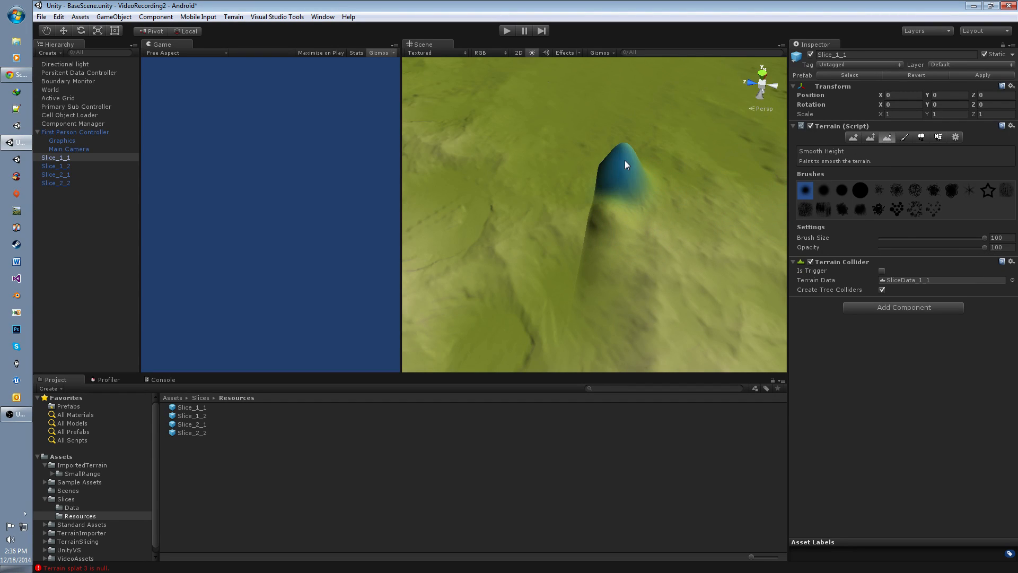
click(870, 137)
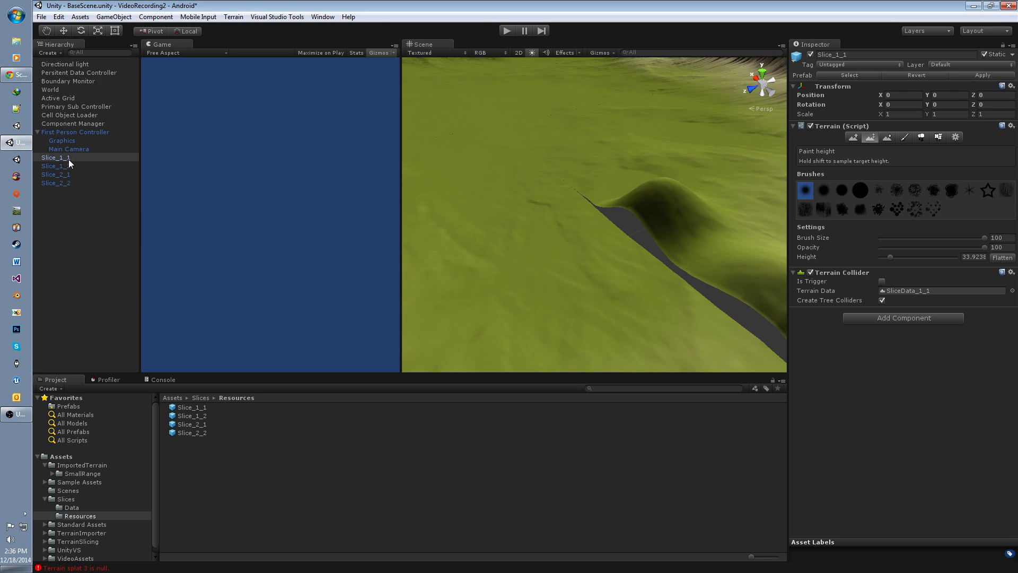
mouse_move(88, 167)
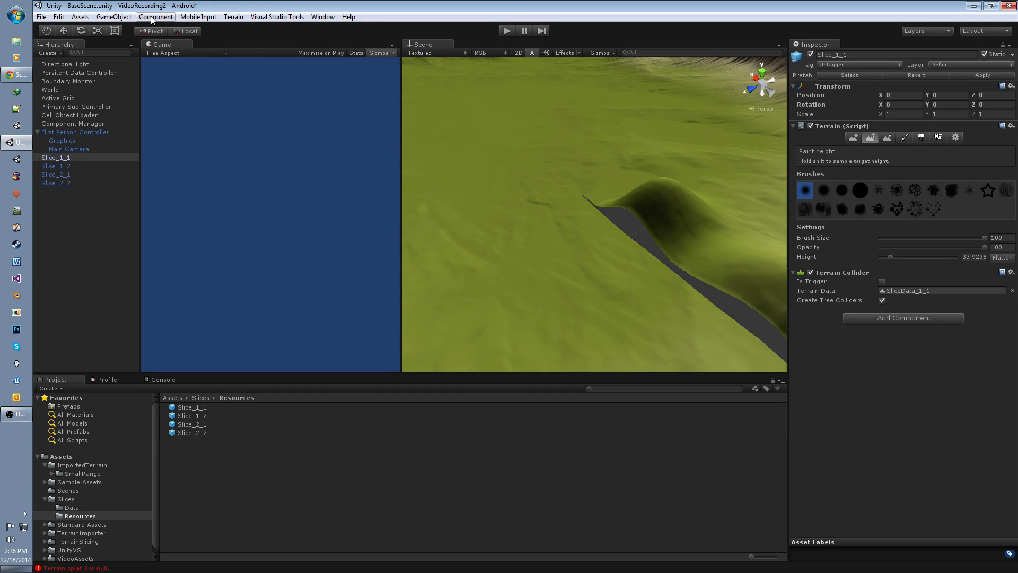
- Add a Tileable Terrain Maker component to Slice_1_1 with a 2-column by 2-row terrain group
click(156, 17)
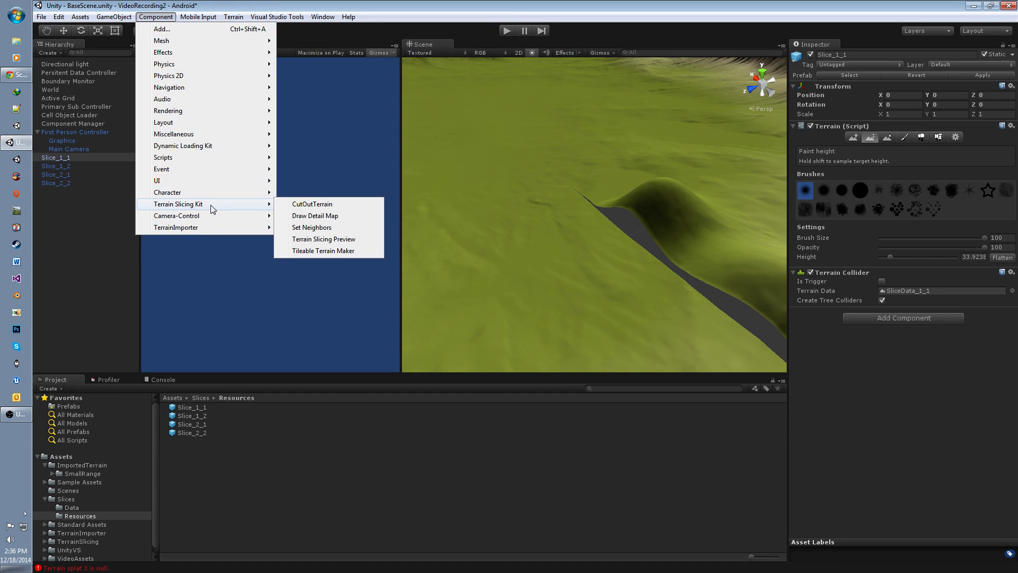
mouse_move(323, 251)
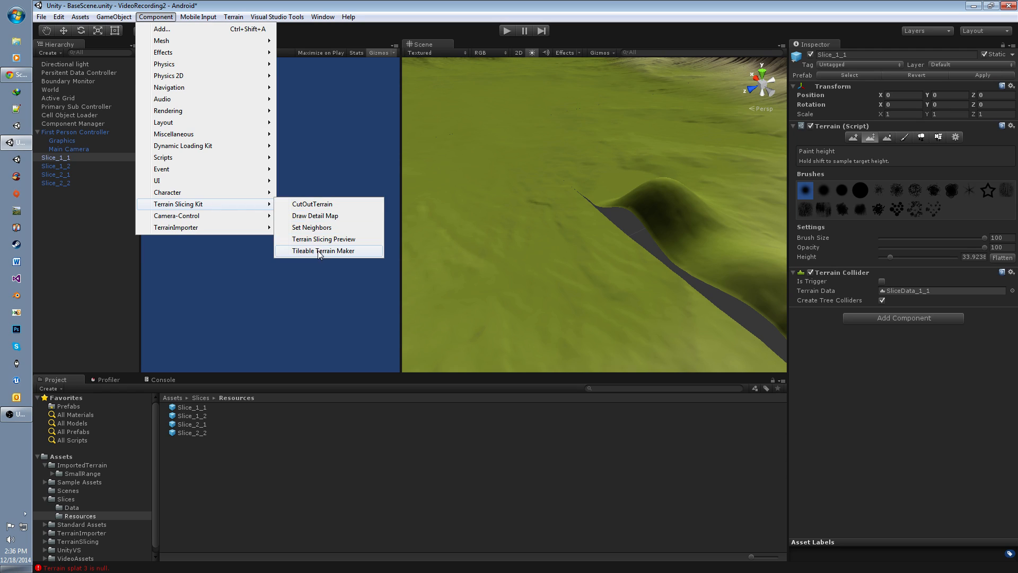
click(324, 252)
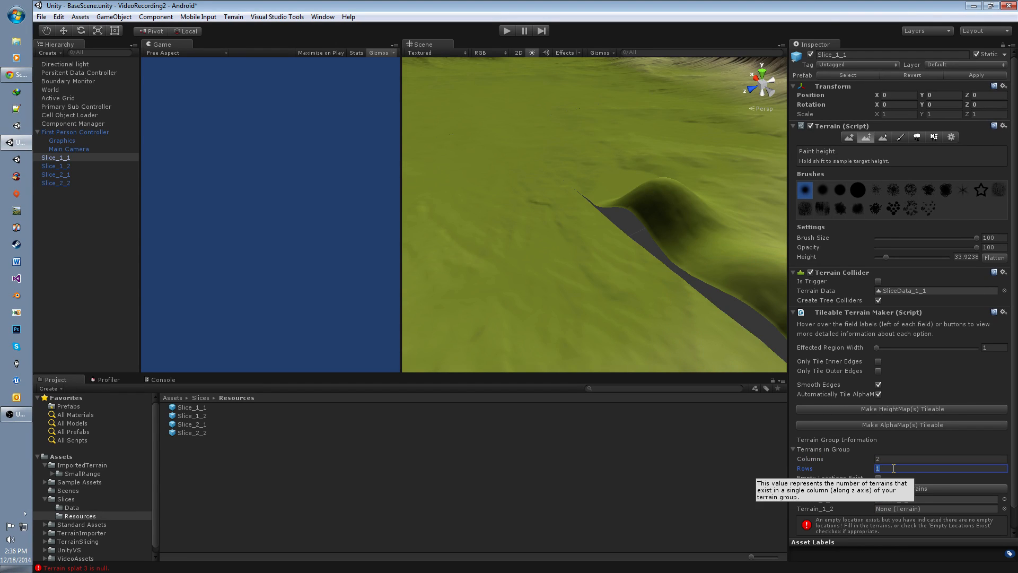
text(2)
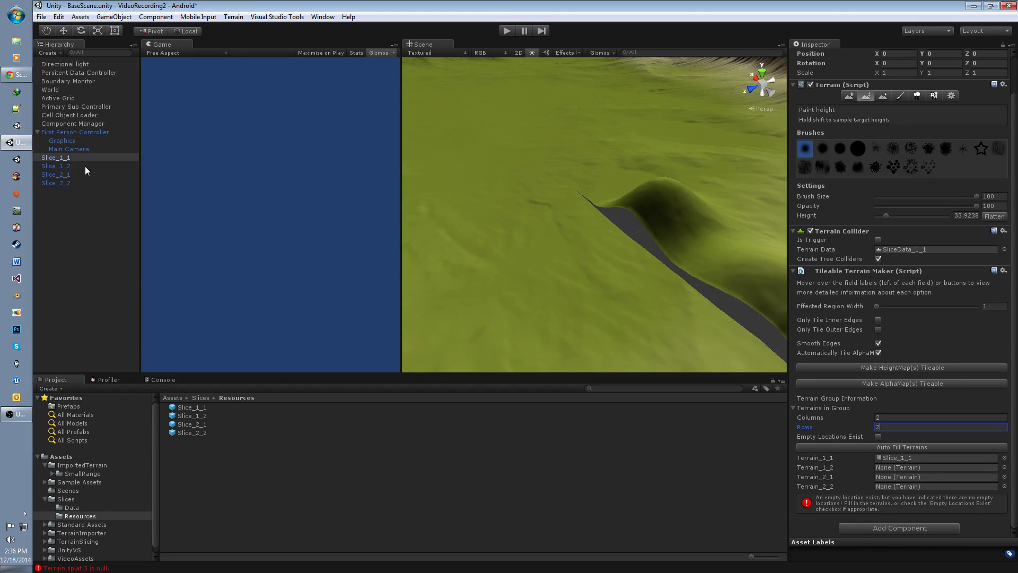
mouse_move(62, 173)
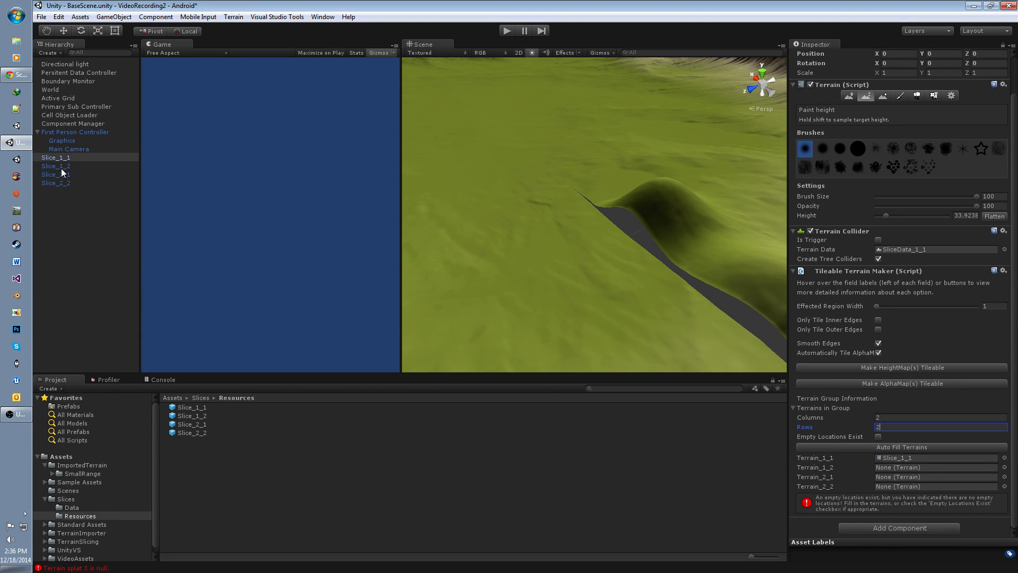
mouse_move(75, 183)
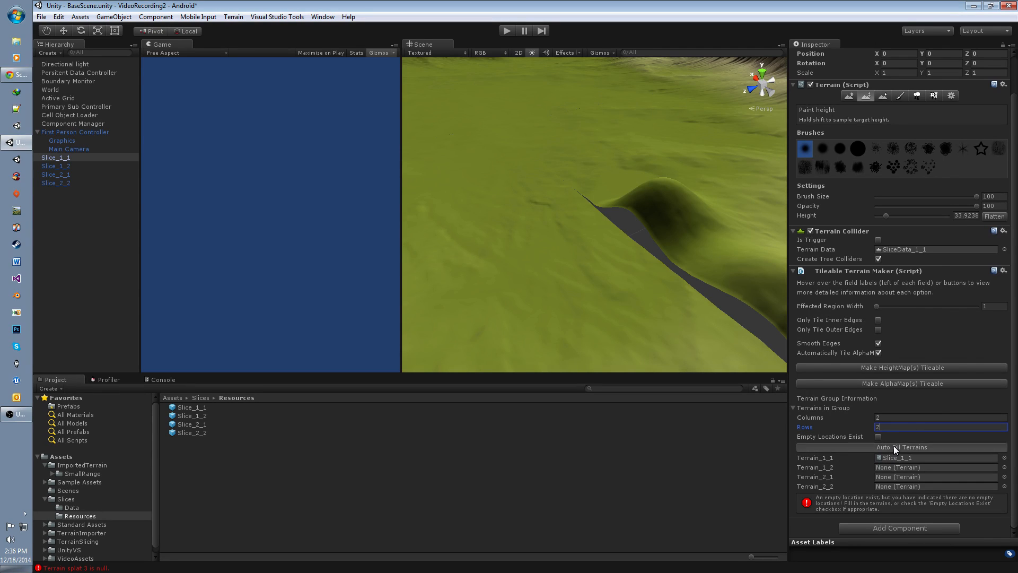
- Auto-fill the four slices, enable Only Tile Inner Edges, and make the heightmaps tileable
click(901, 447)
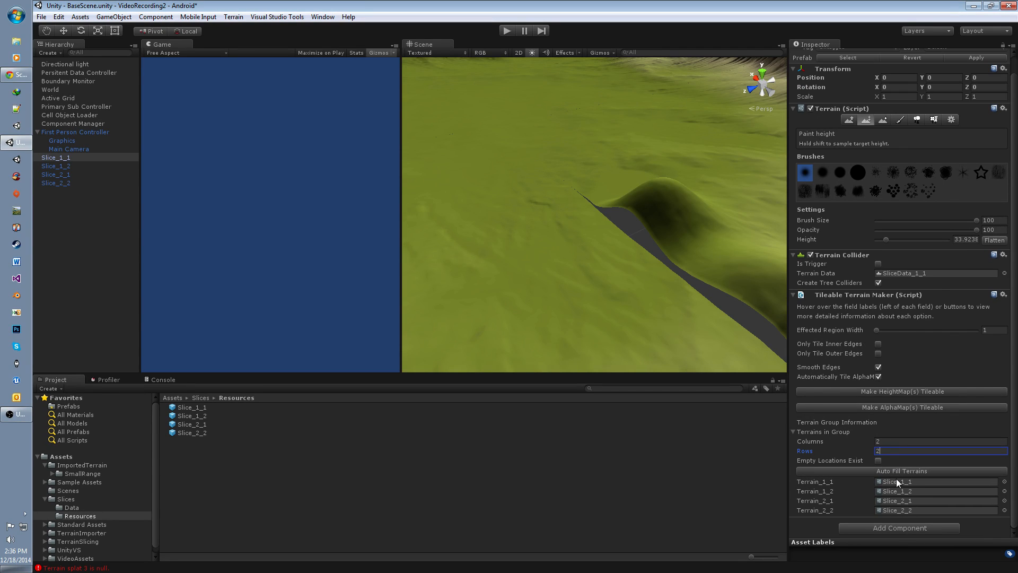
mouse_move(941, 512)
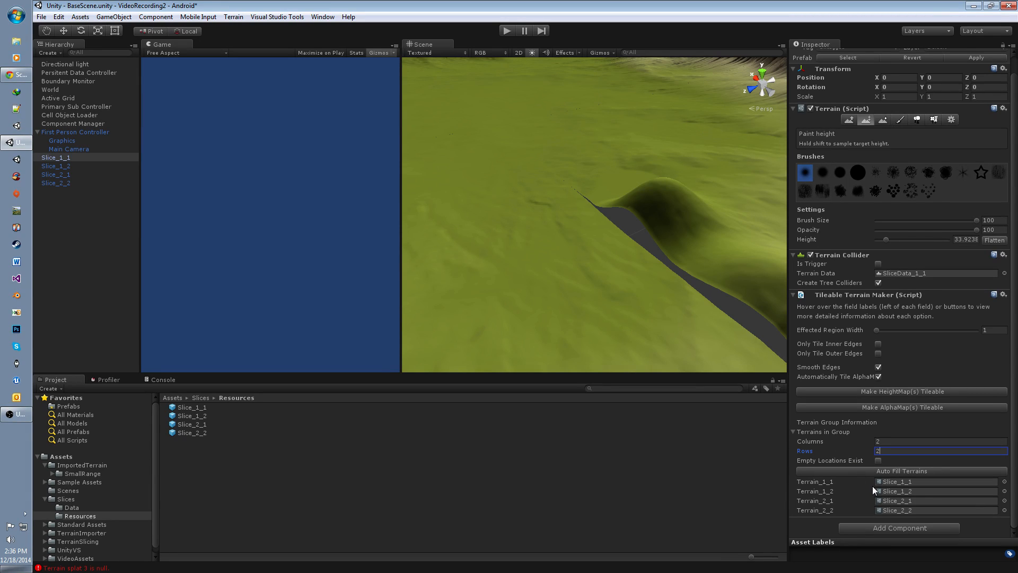
mouse_move(692, 302)
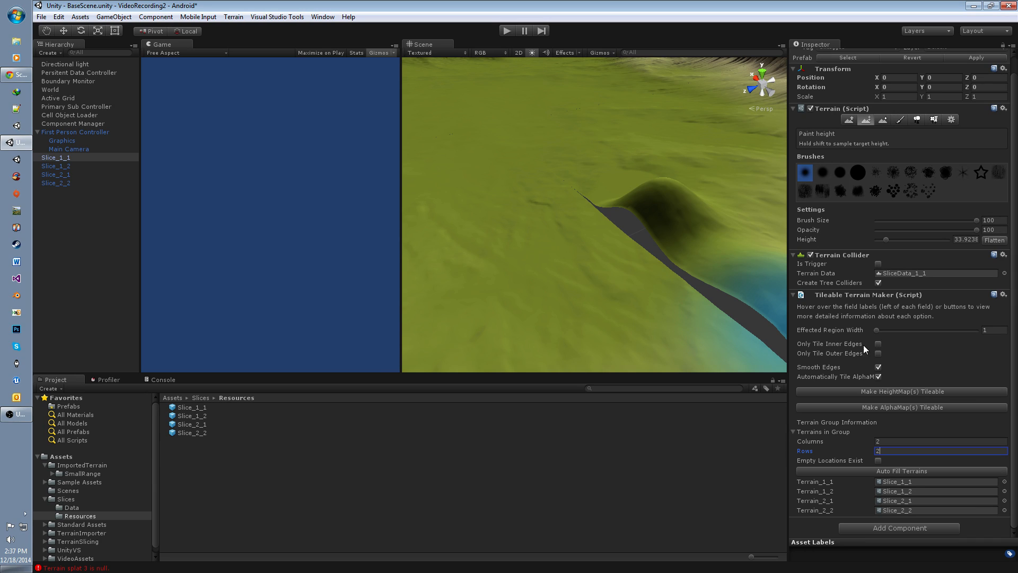
mouse_move(828, 343)
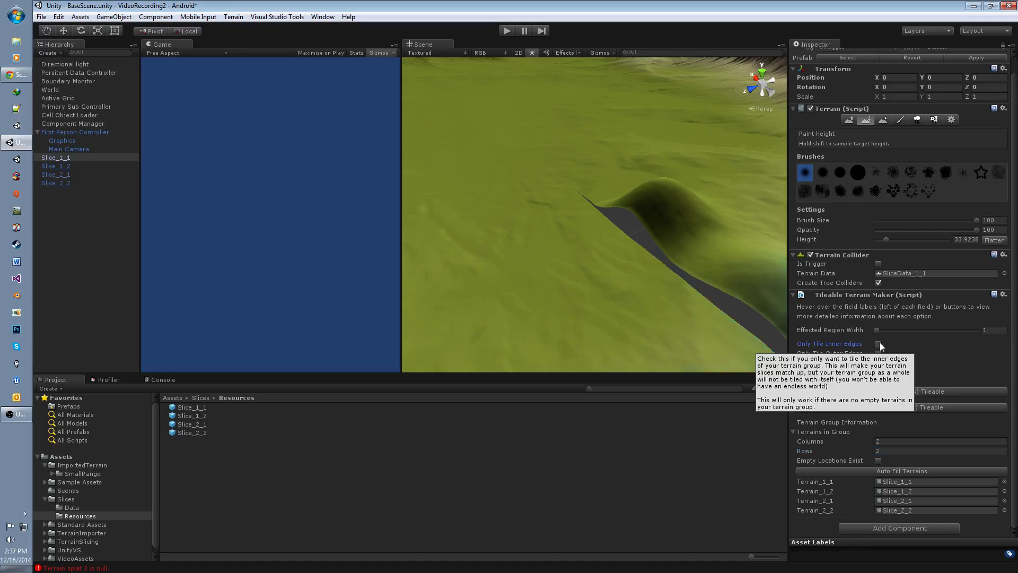
click(879, 344)
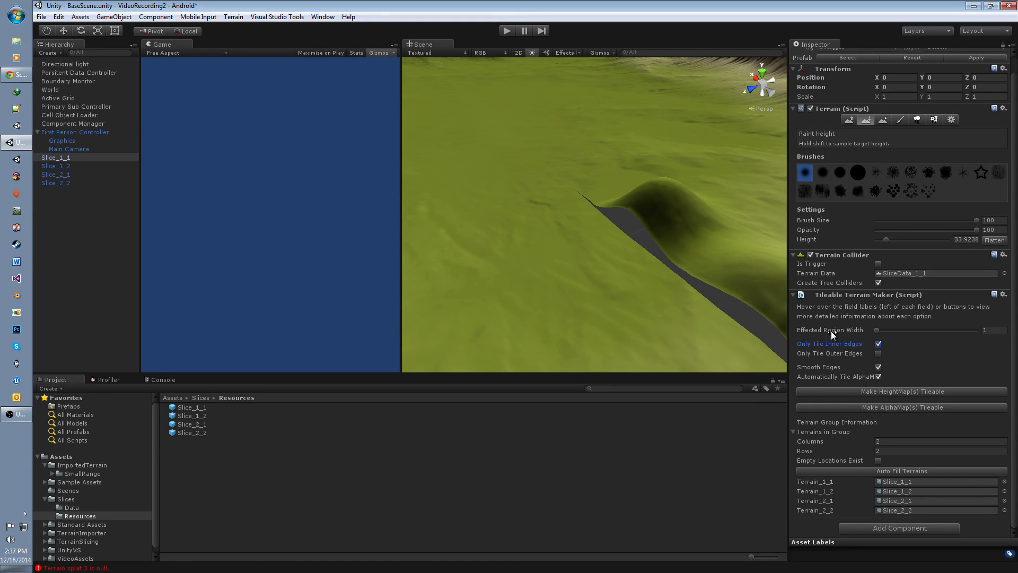
mouse_move(882, 396)
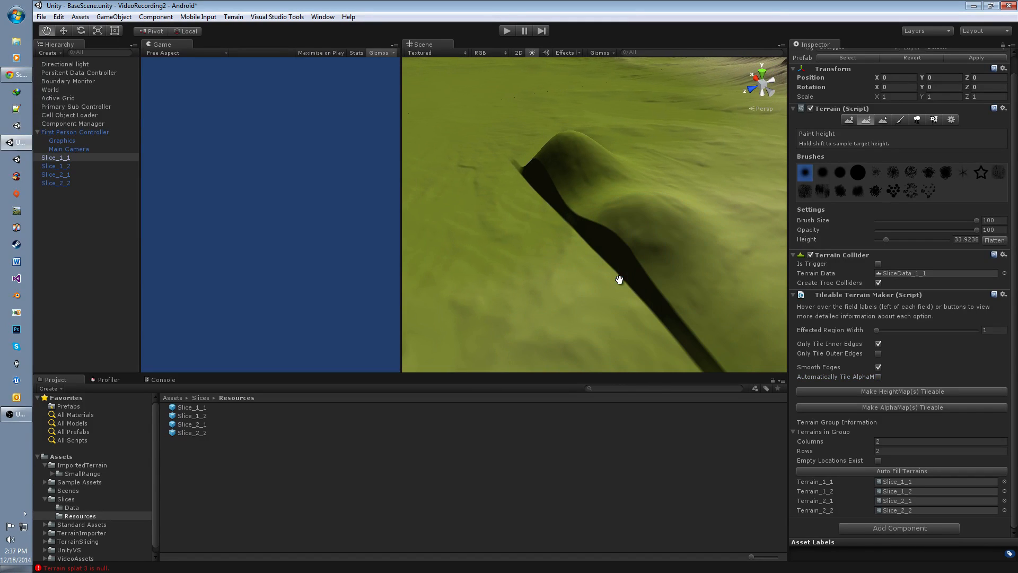
click(614, 280)
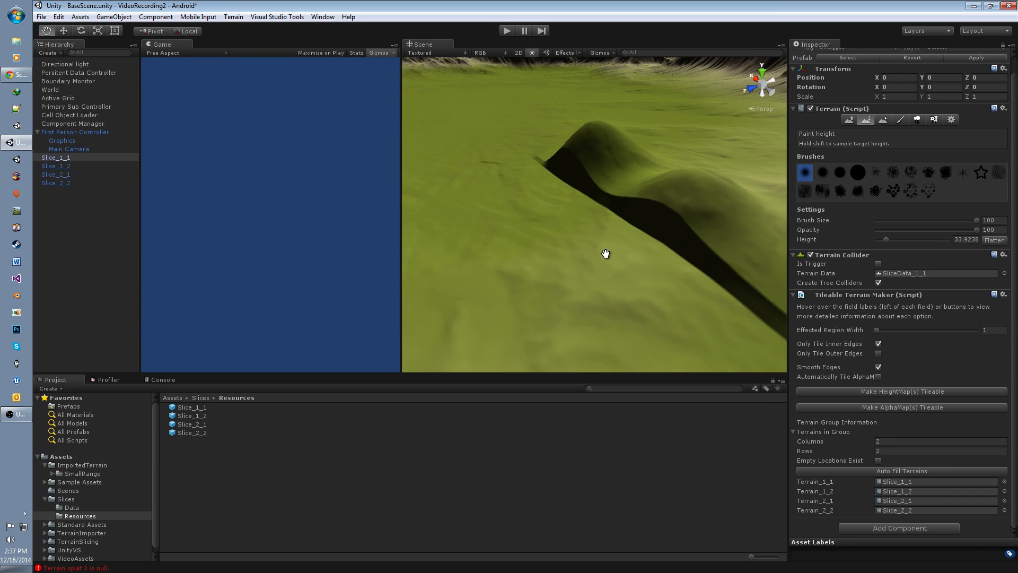
drag(604, 253, 531, 232)
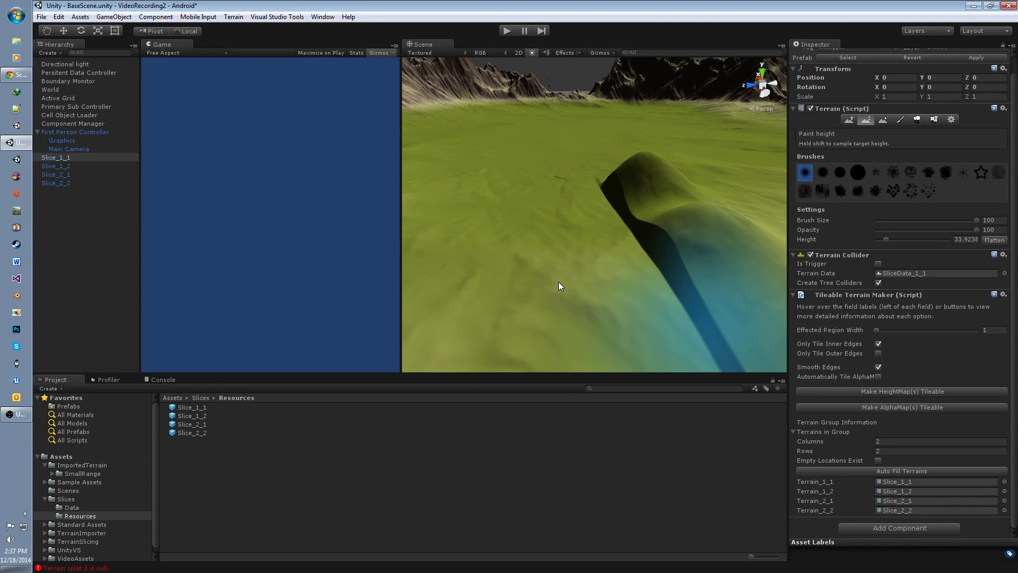
mouse_move(57, 20)
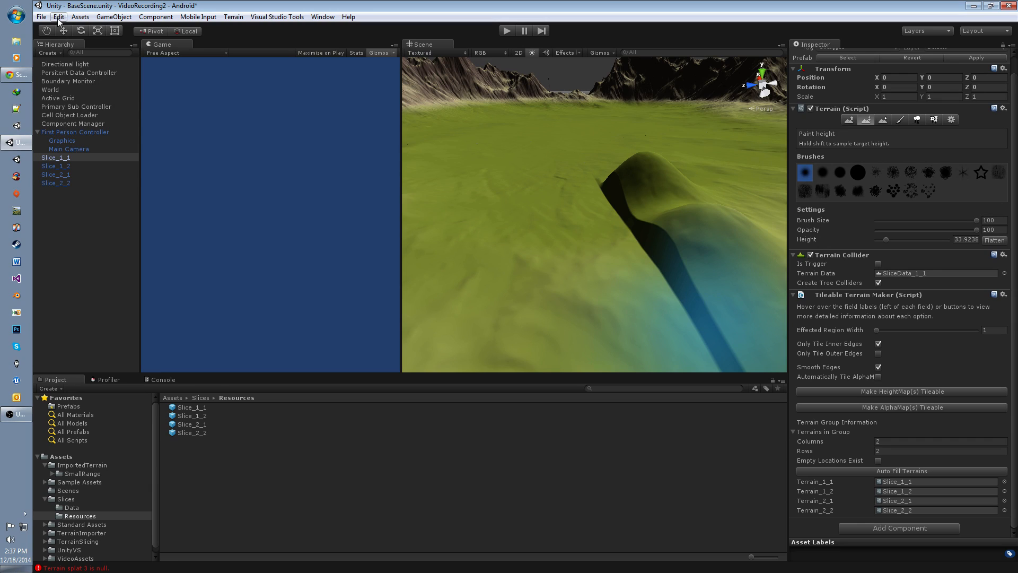
- Undo the heightmap tiling and widen the Effected Region Width to 106
click(58, 16)
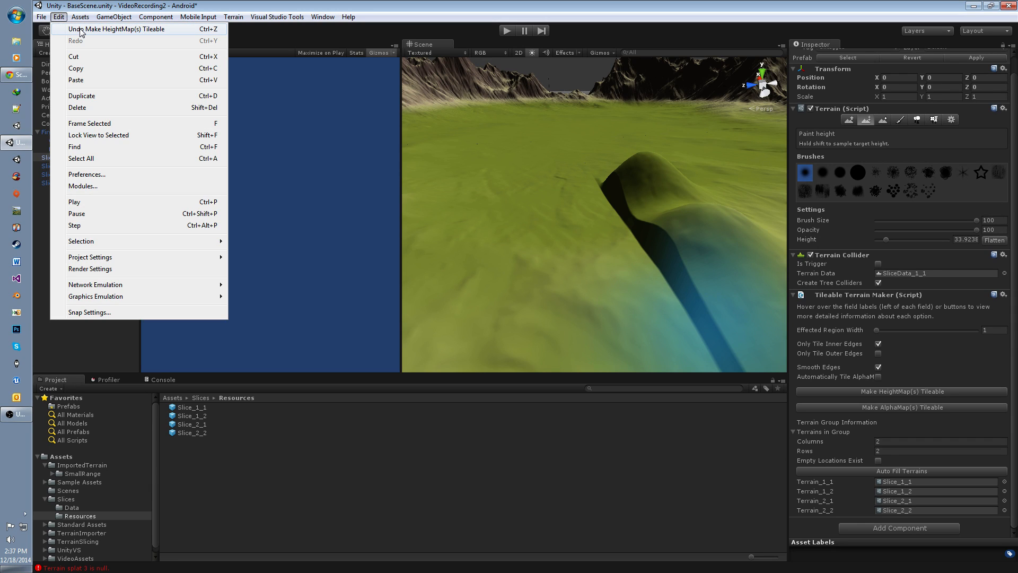
click(118, 29)
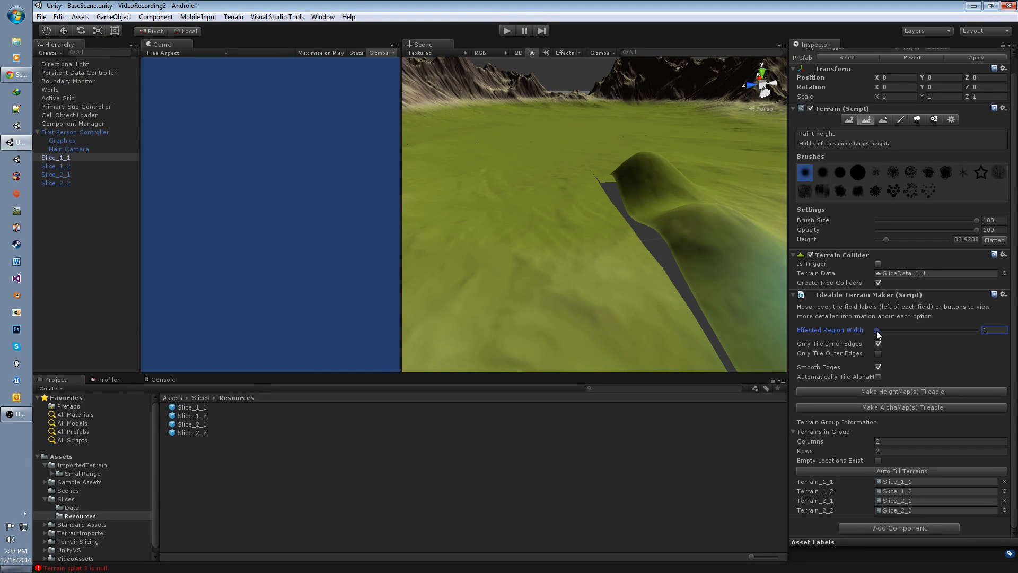
drag(886, 331, 900, 330)
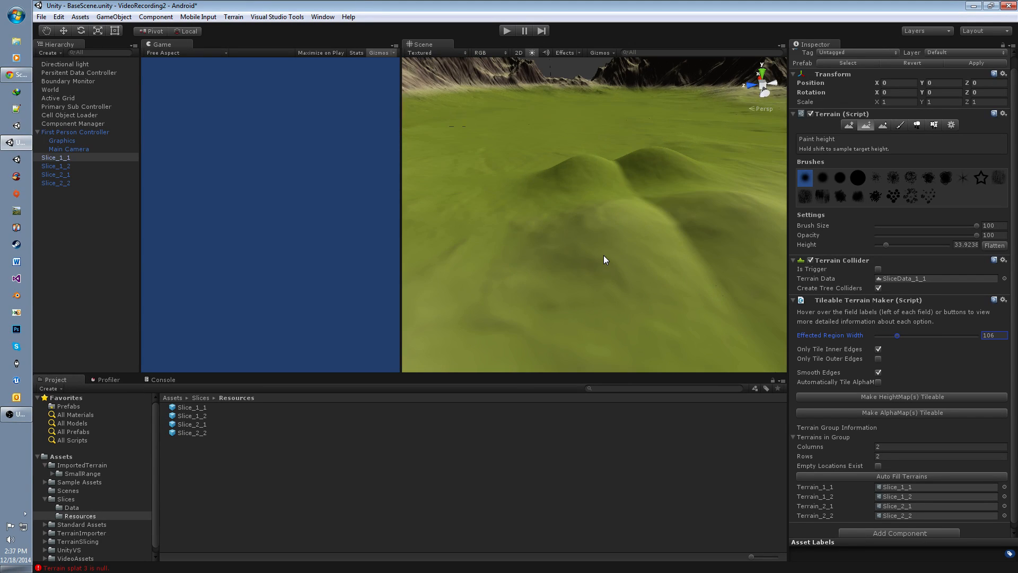
- Make the heightmaps and then the alphamaps tileable using the 106-wide blend region
click(601, 215)
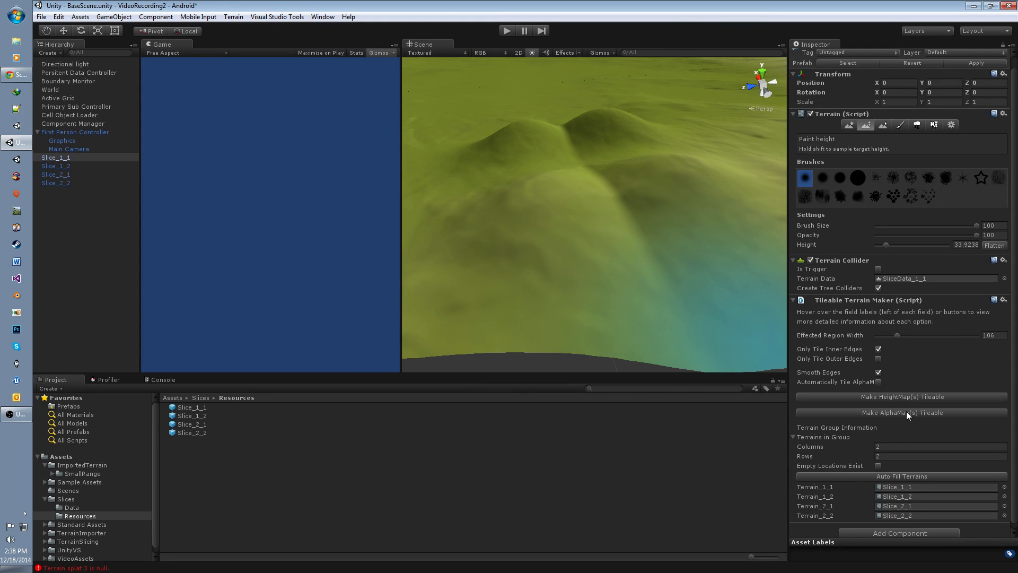
mouse_move(902, 412)
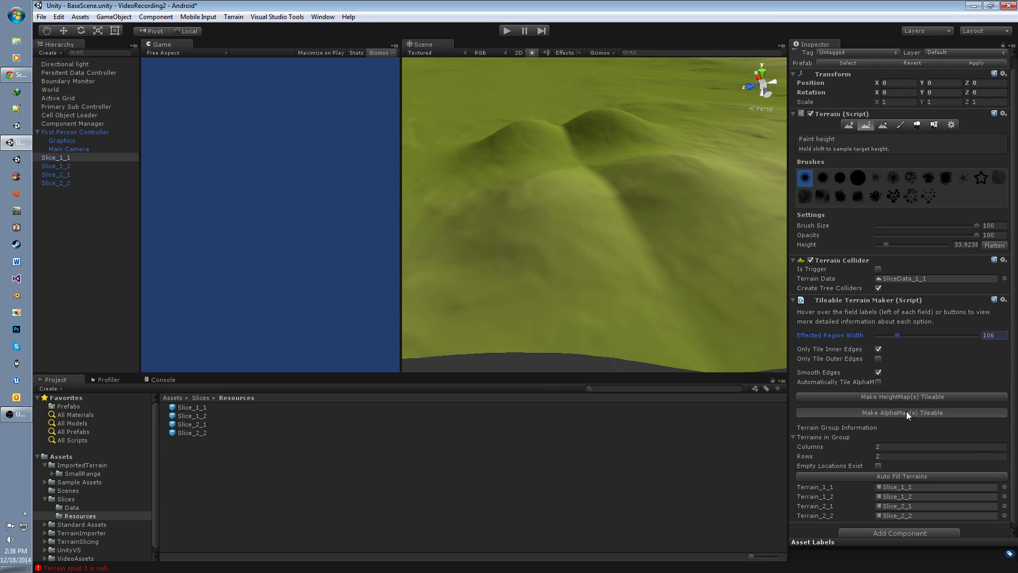
click(901, 413)
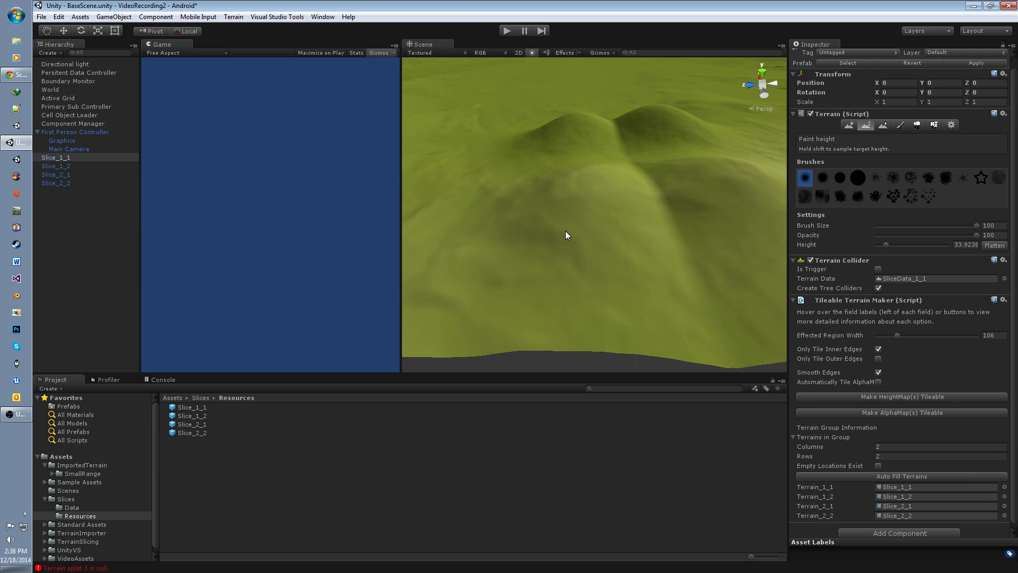
mouse_move(900, 423)
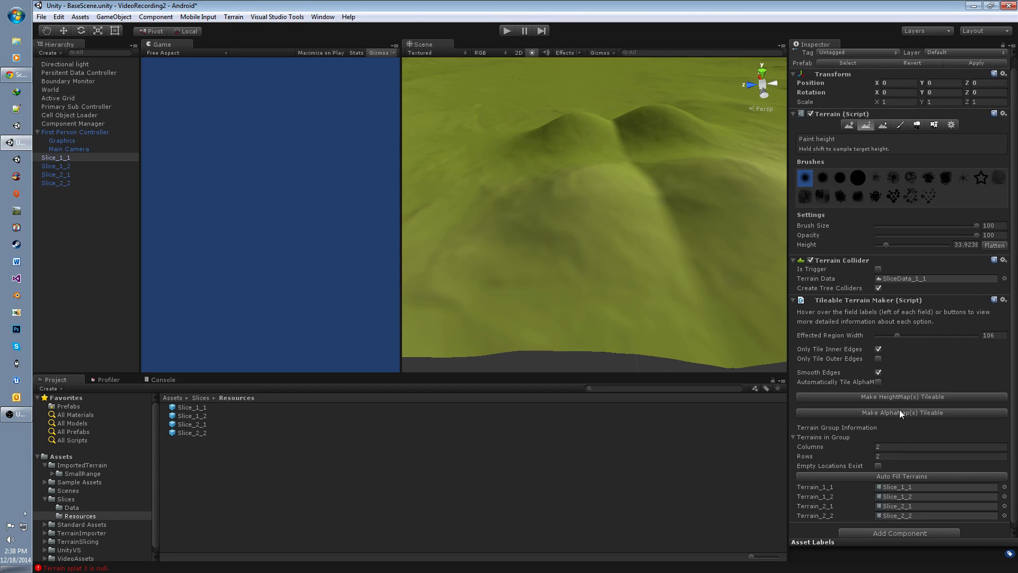
mouse_move(900, 413)
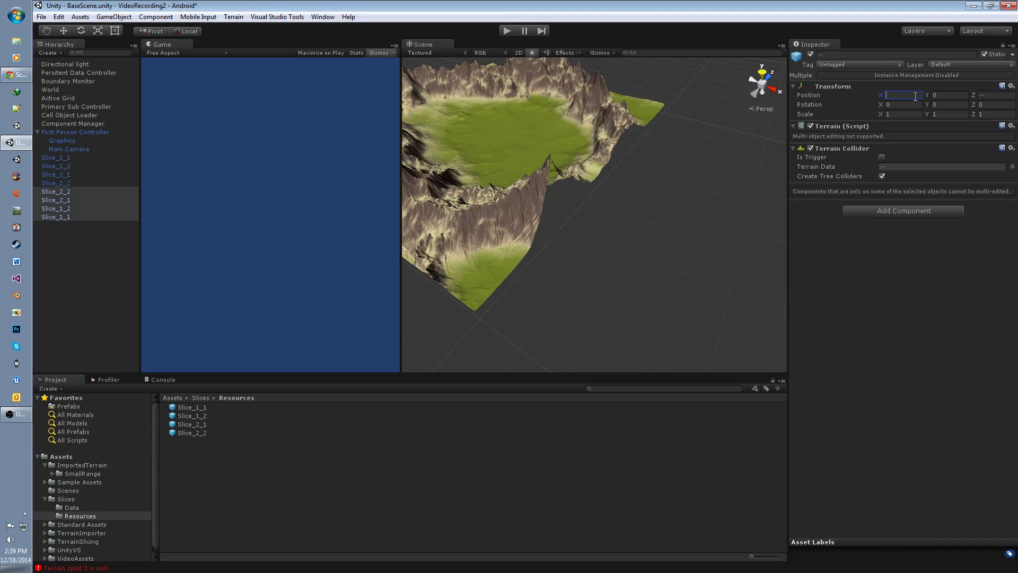
- Set the selected duplicates' Position X to 1000, then the Slice_2_1 copy to X 1500
text(1000)
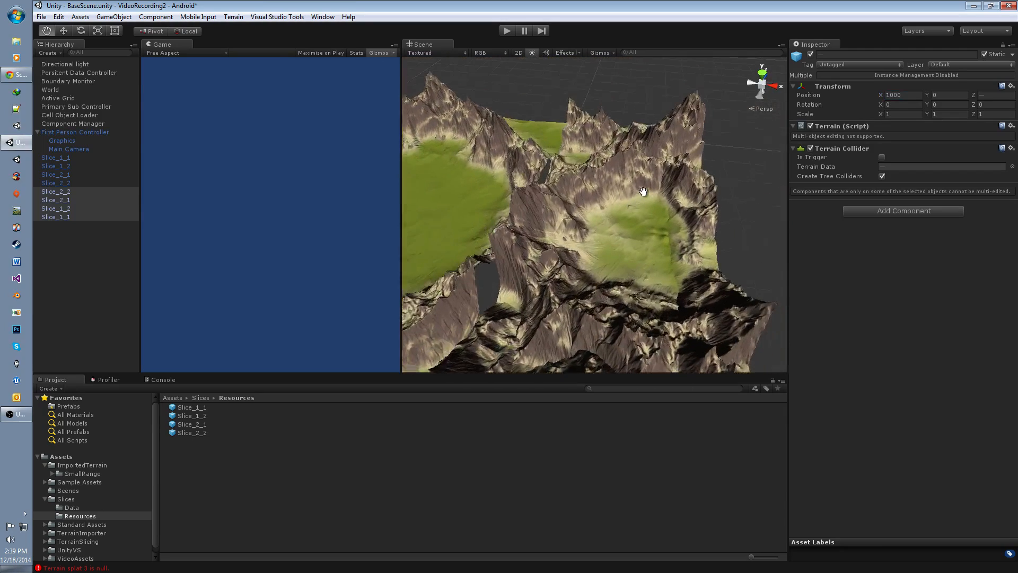
drag(642, 191, 620, 214)
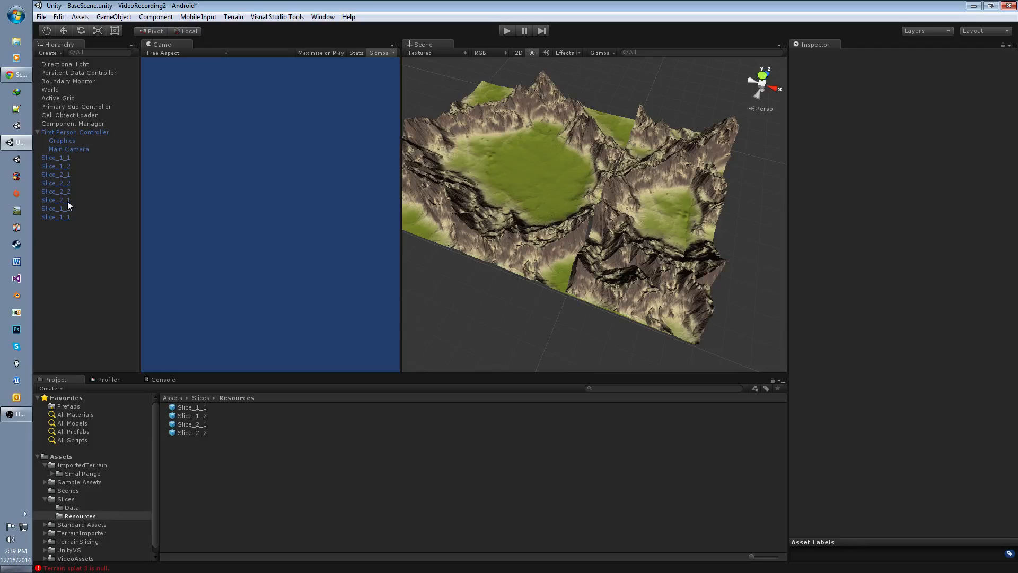
click(55, 200)
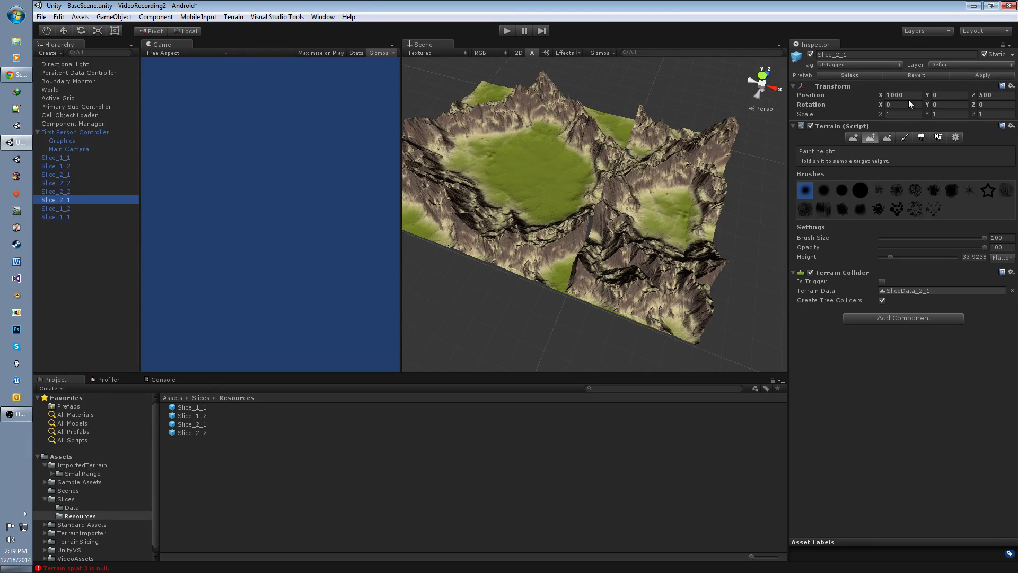
click(899, 95)
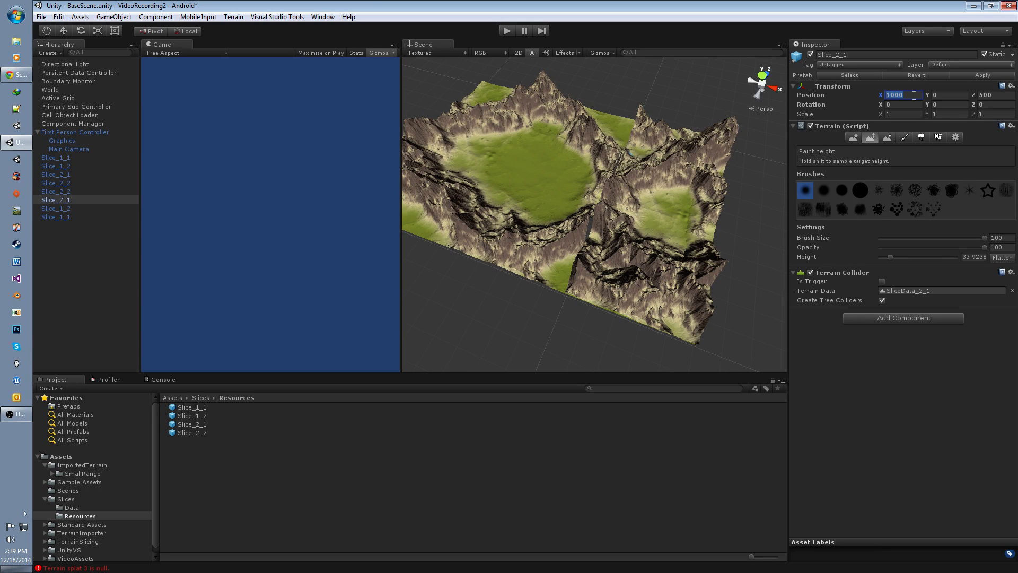
text(1500)
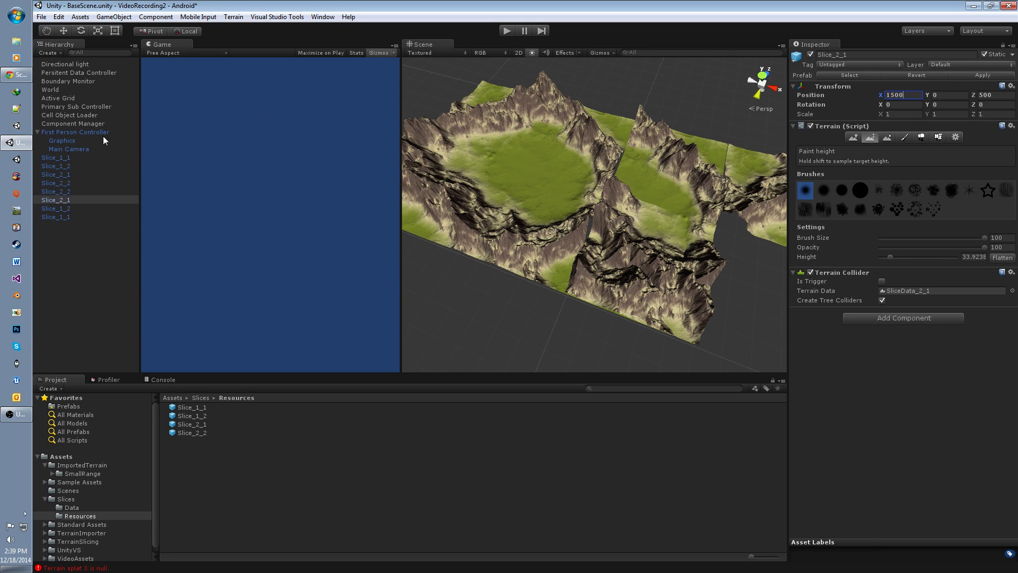
- Set the duplicated Slice_1_2's Position X to 1500 and select the next duplicate slice
click(55, 208)
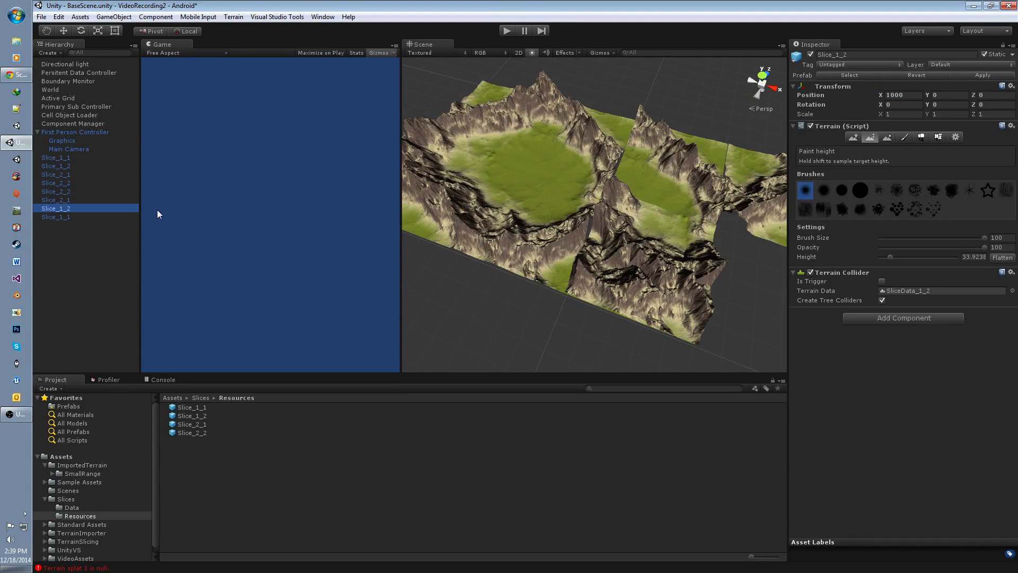
text(15)
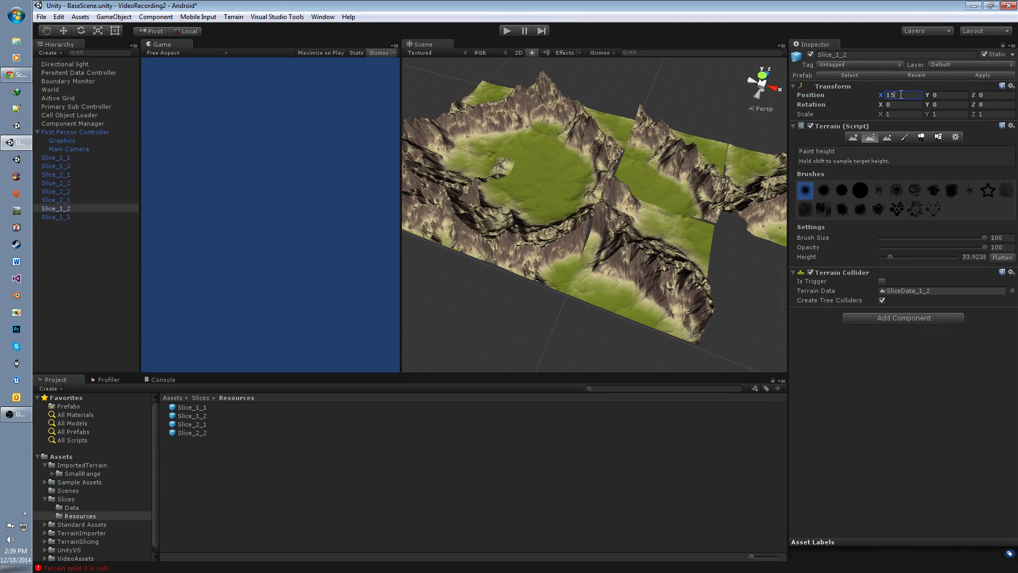
text(1500)
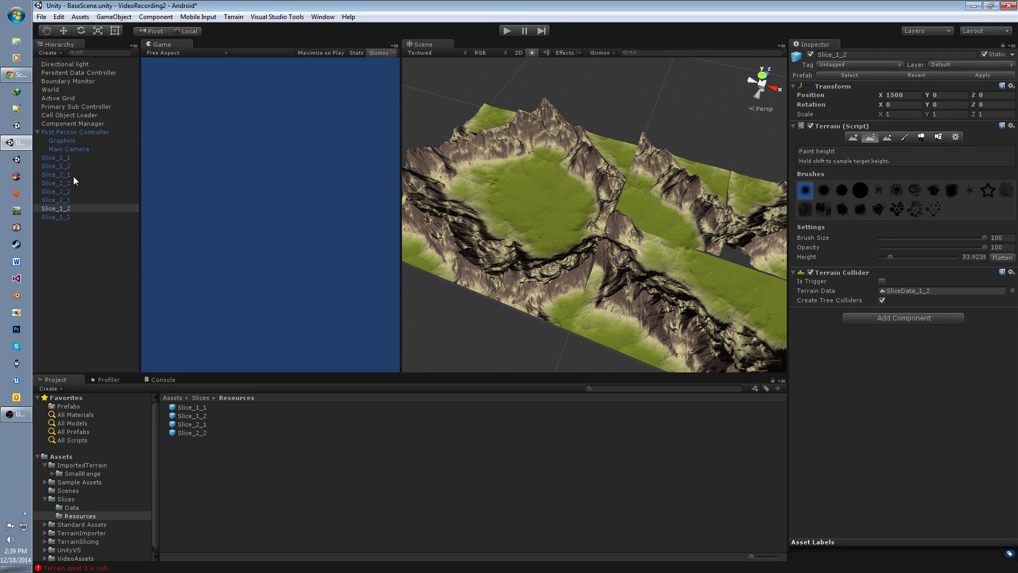
click(55, 216)
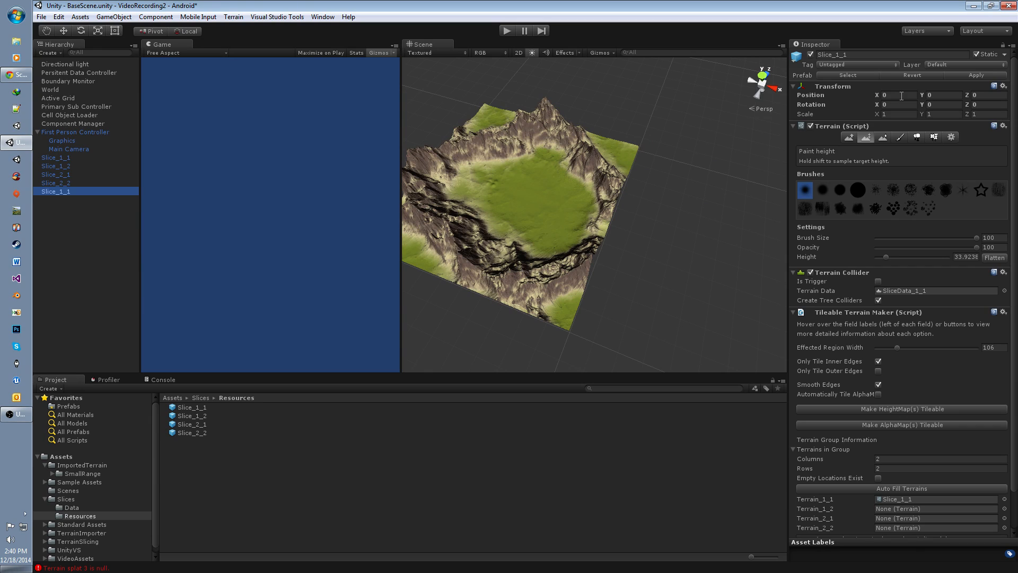
- Set the Slice_1_1 copy to X 1000 and the Slice_1_2 copy to X 1500
text(1000)
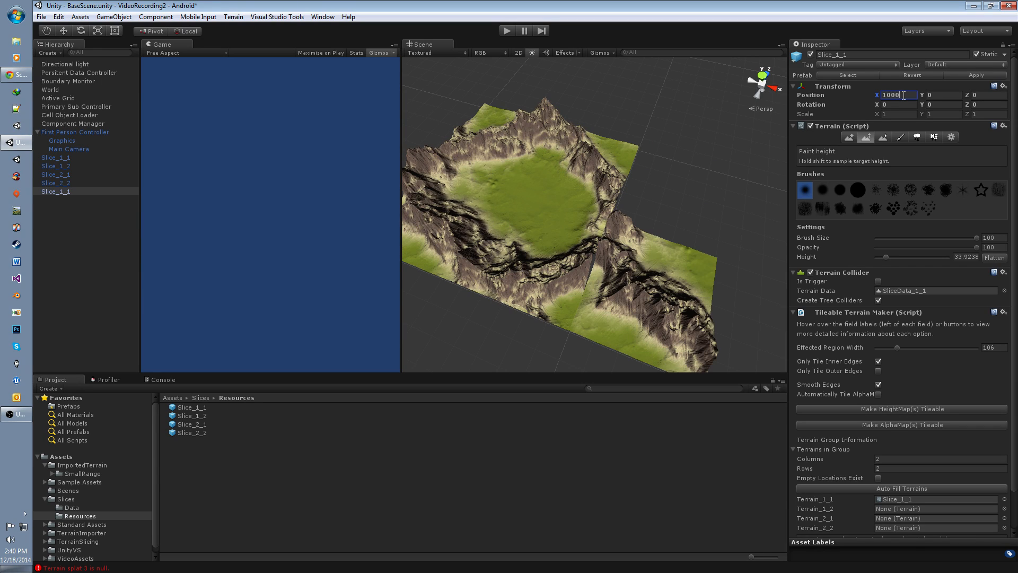
click(55, 165)
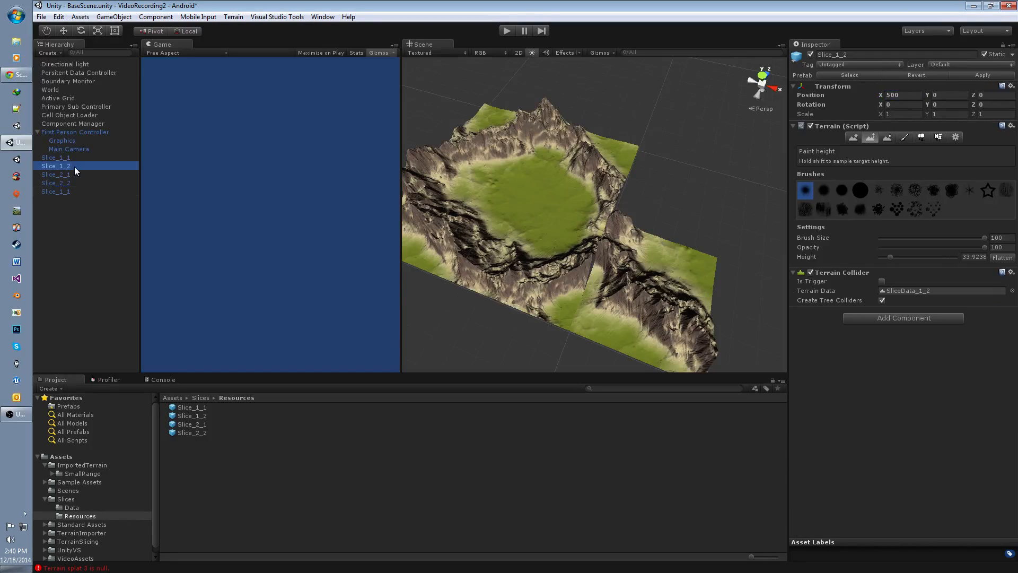
click(901, 95)
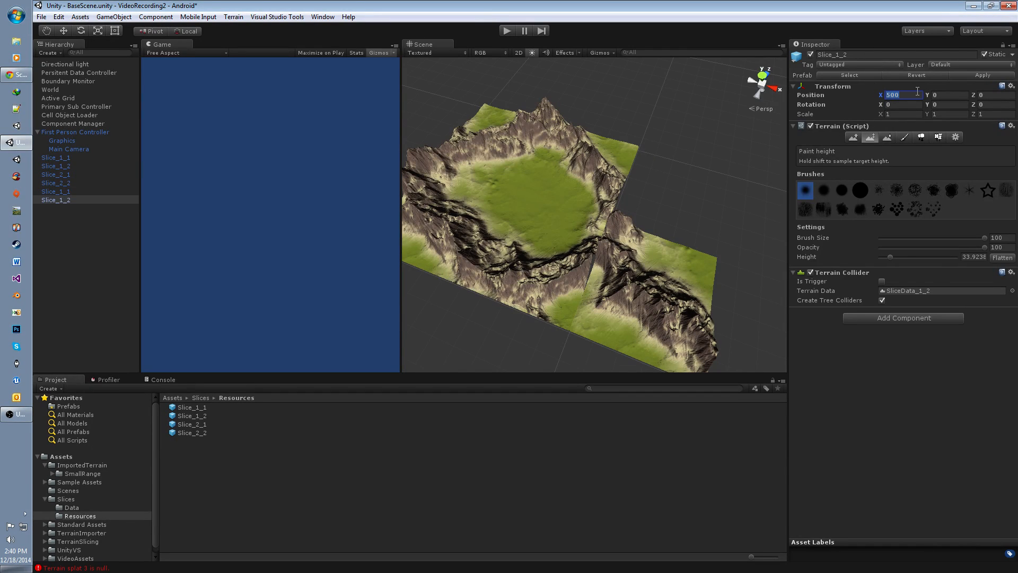
text(1500)
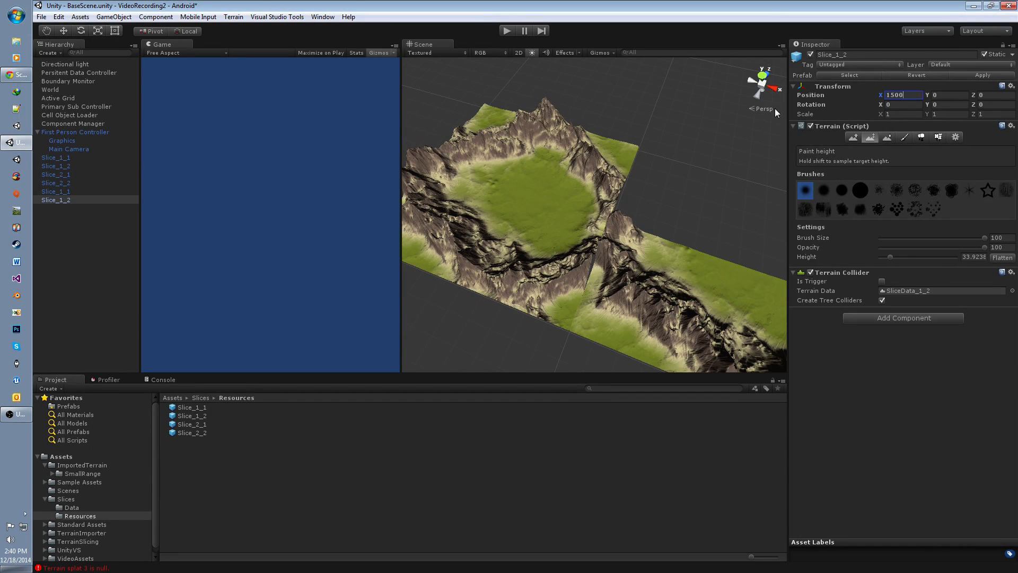
- Set the Slice_2_2 copy to X 1500 and select the original Slice_1_1
click(55, 209)
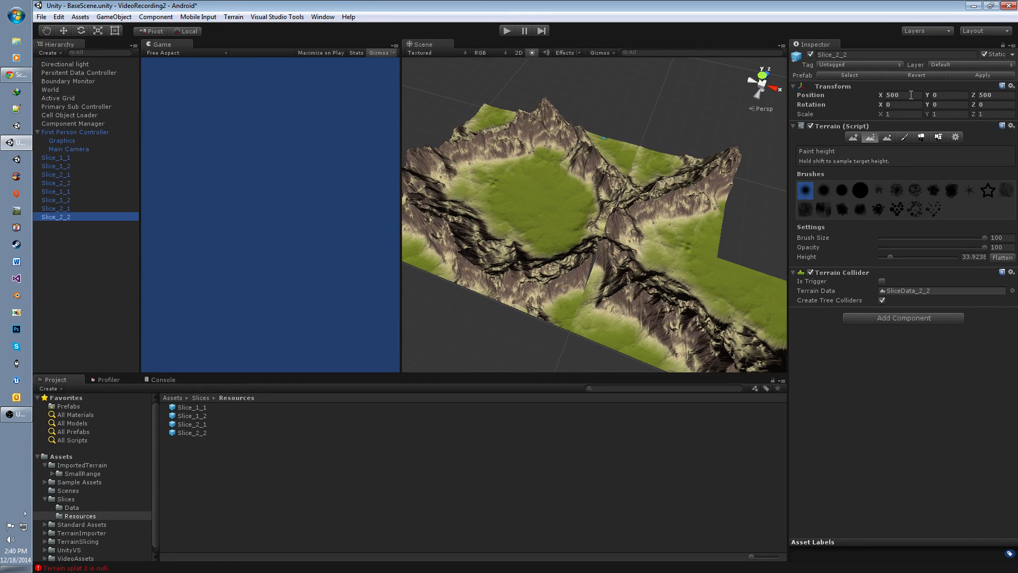
text(1500)
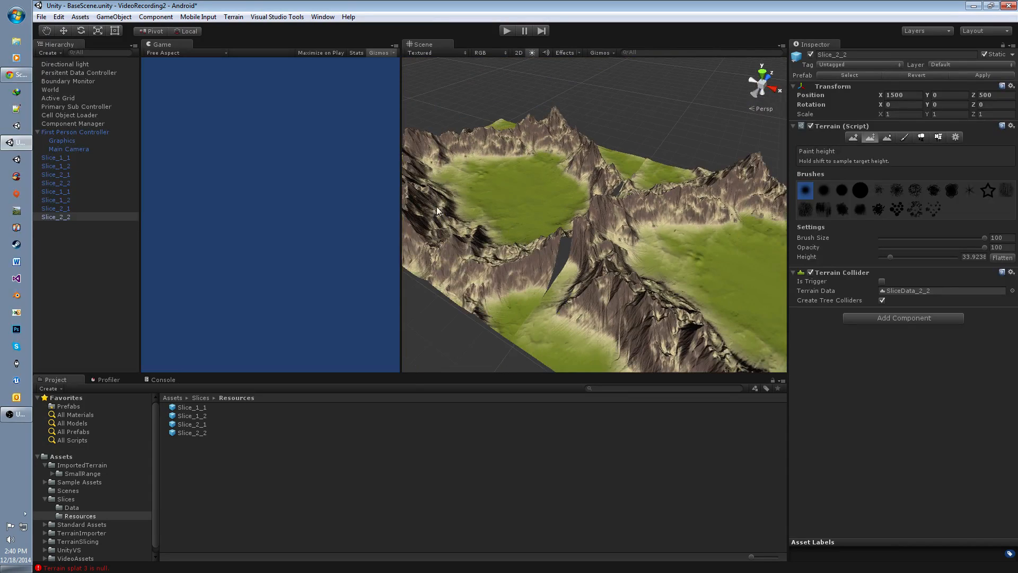
click(55, 191)
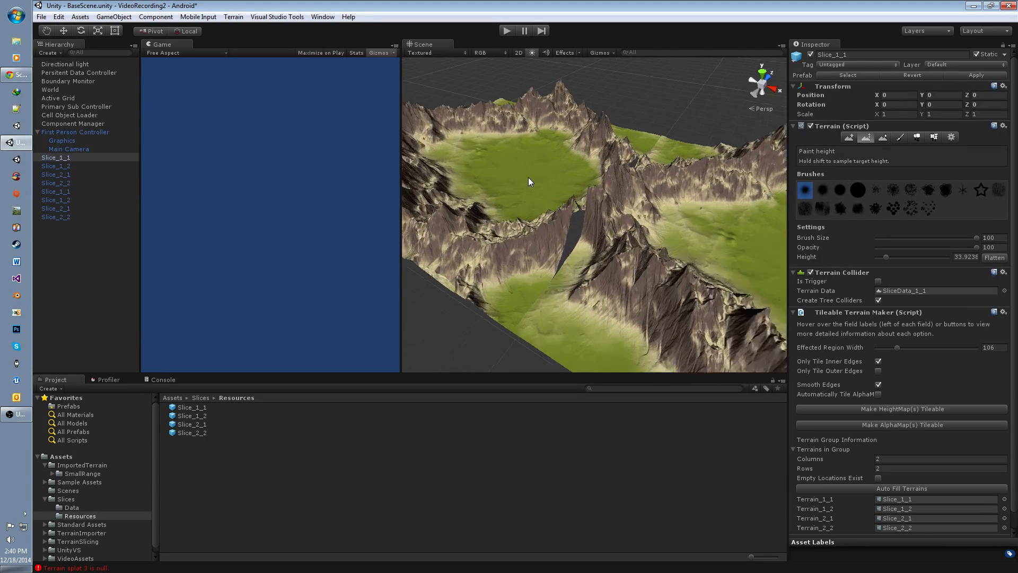
- Inspect the gap between groups, then switch from Only Tile Inner Edges to Only Tile Outer Edges
drag(529, 182, 472, 171)
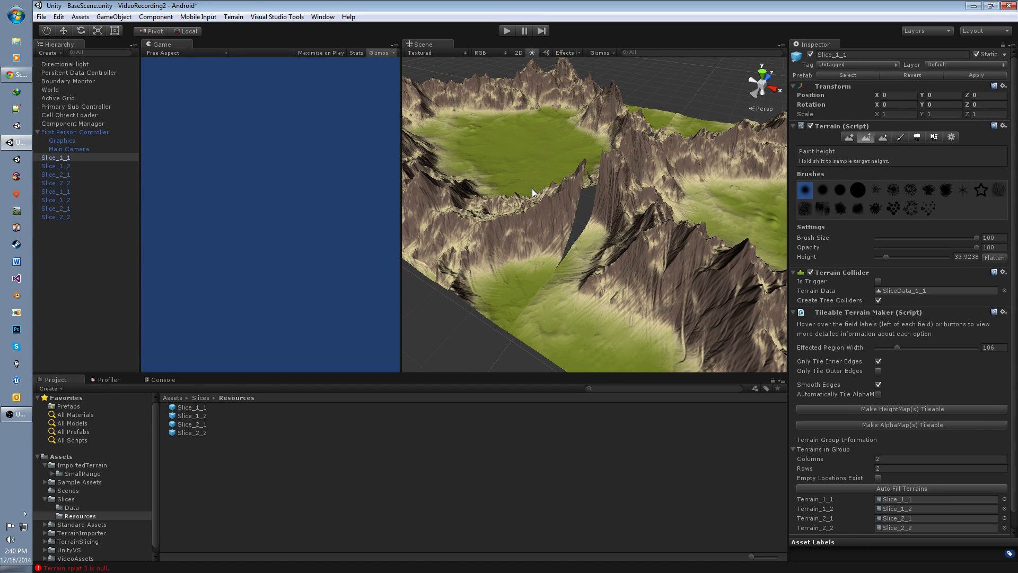
drag(532, 192, 551, 184)
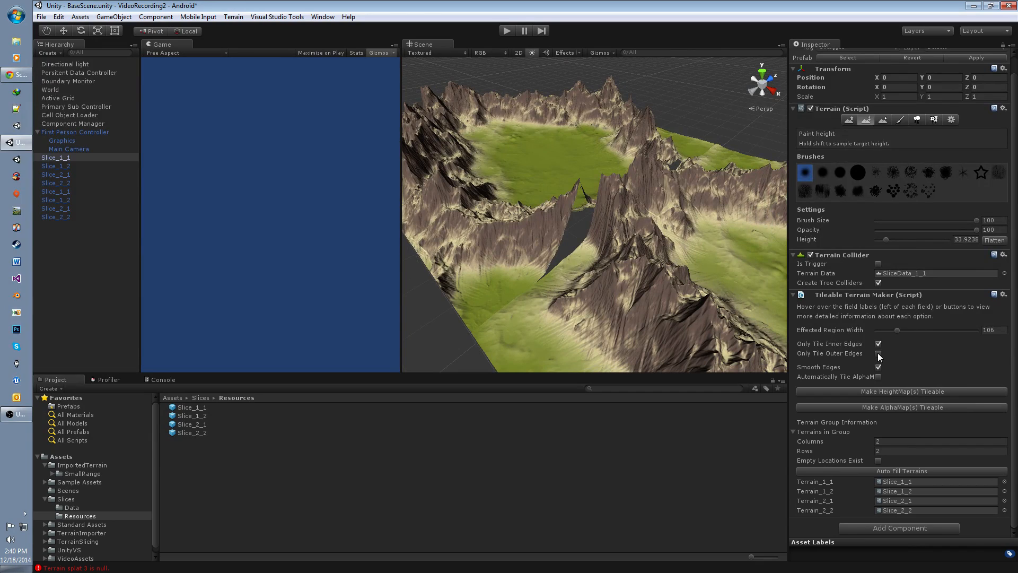
click(879, 353)
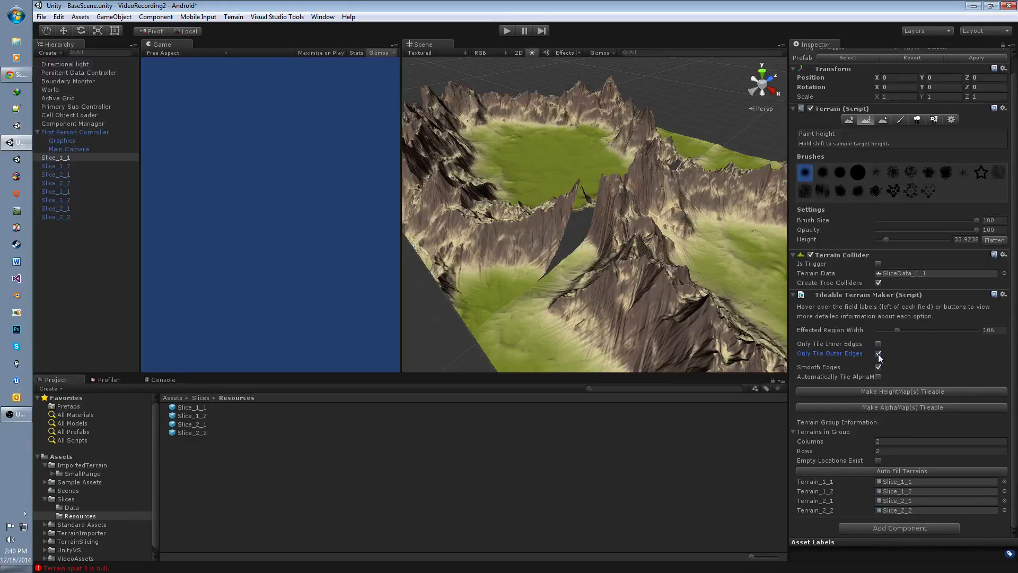
click(879, 354)
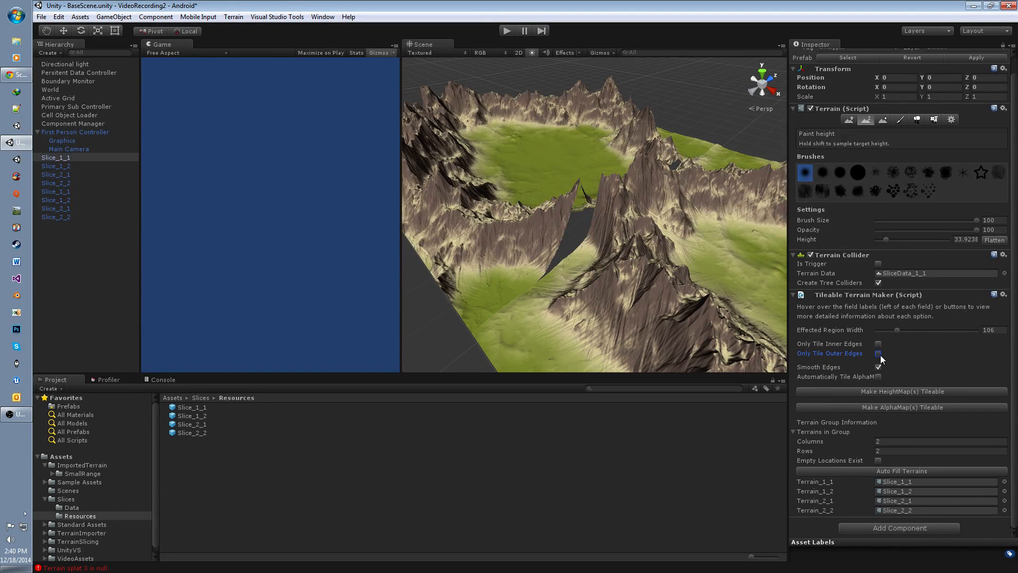
click(880, 353)
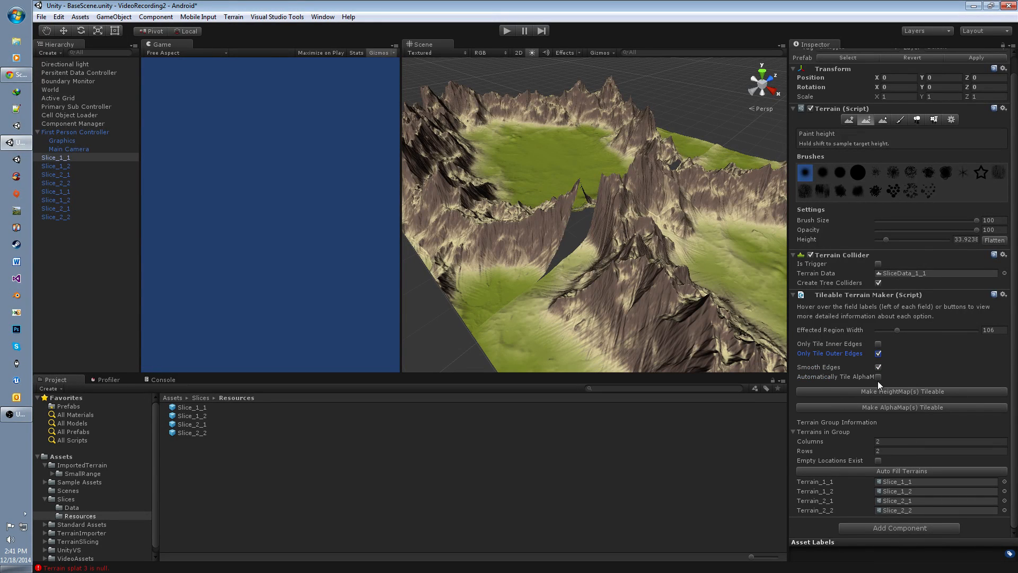
mouse_move(879, 390)
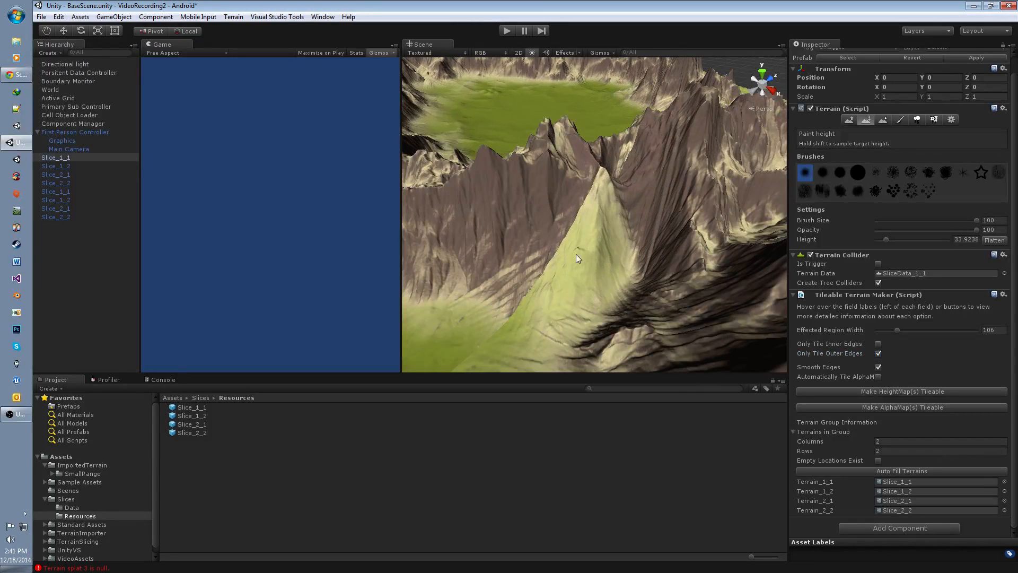
drag(579, 259, 611, 256)
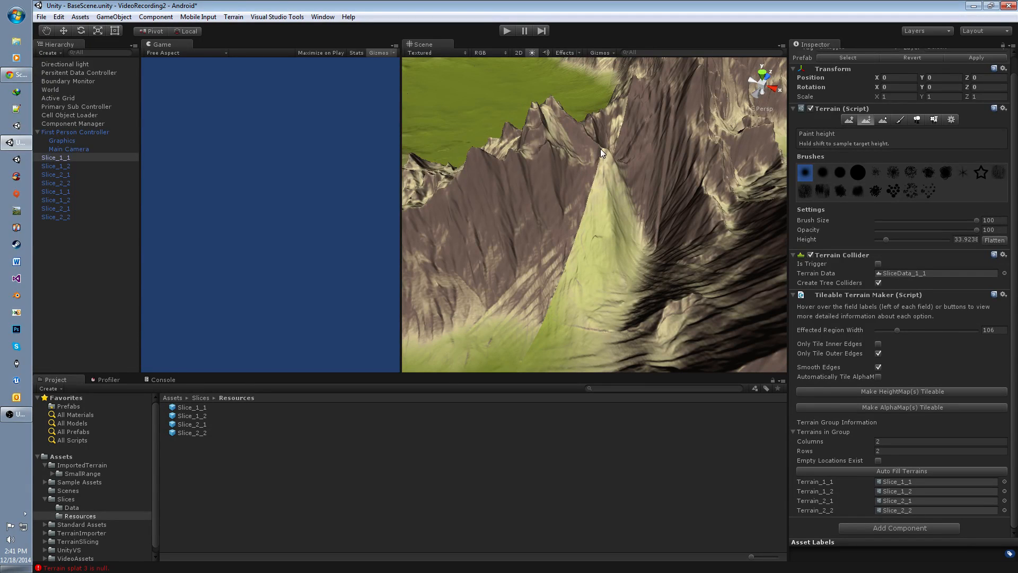
mouse_move(622, 173)
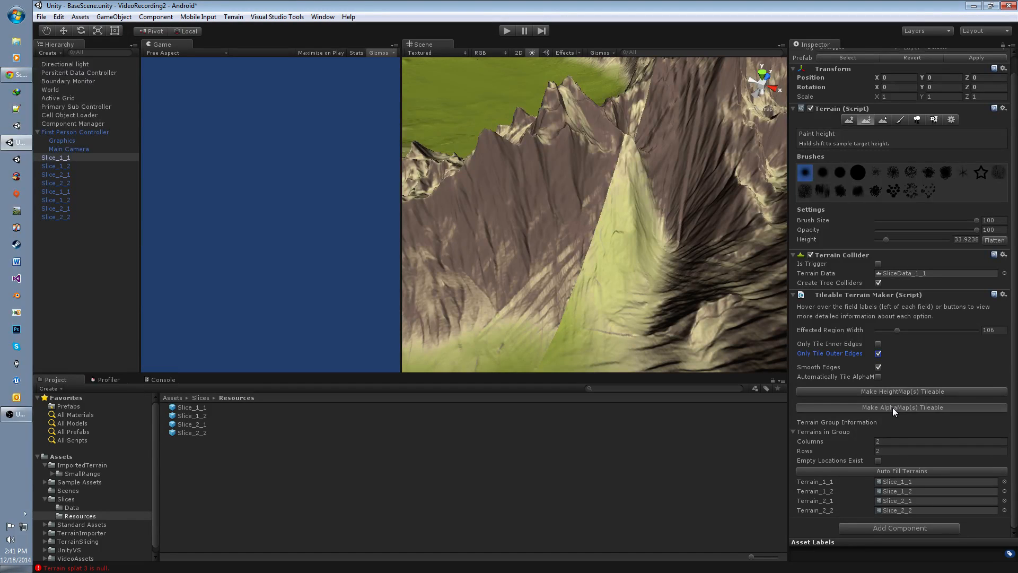
- Make the alphamaps tileable and inspect the blended textures along the outer seam
click(900, 407)
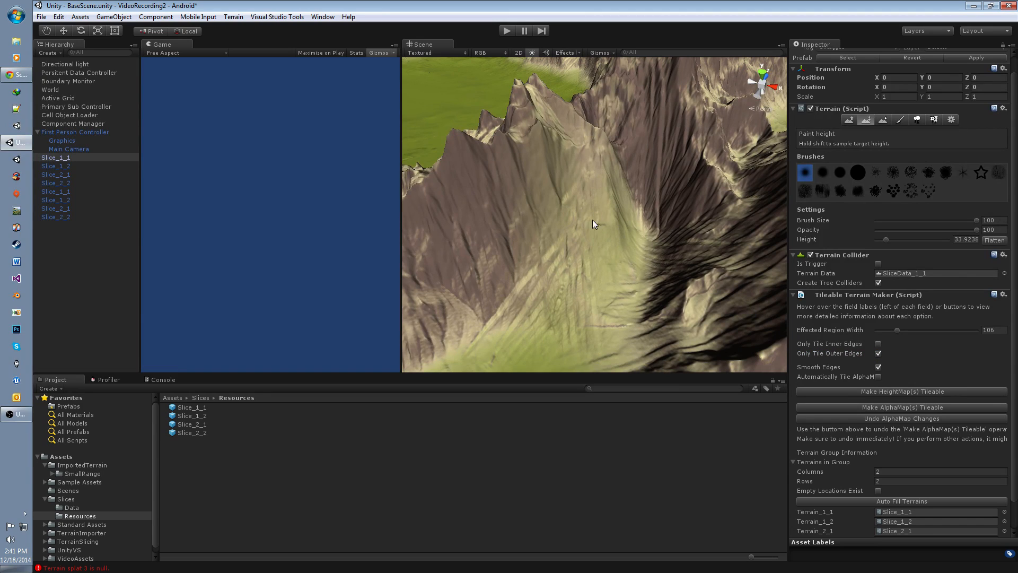
drag(591, 224, 585, 208)
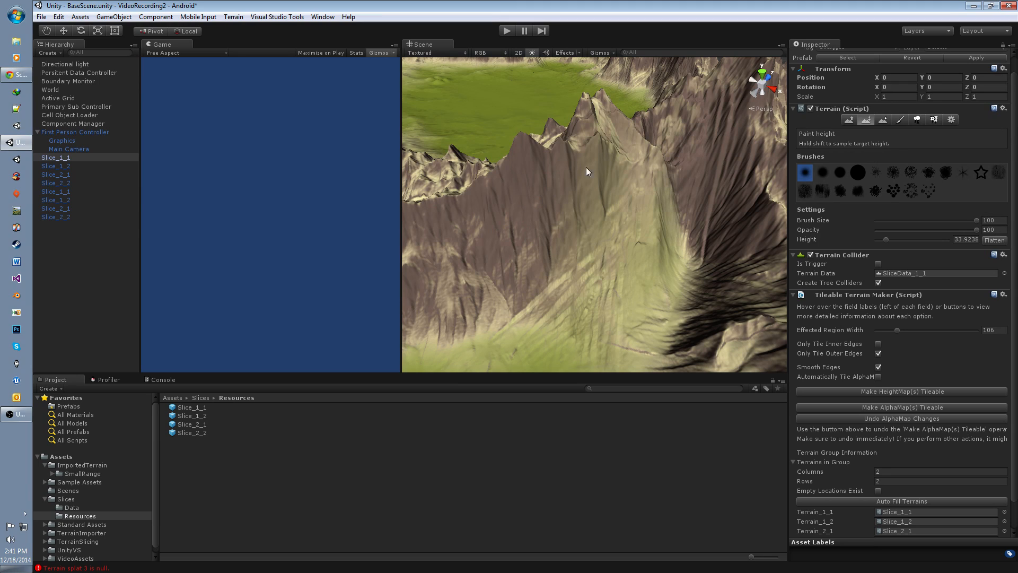
mouse_move(666, 243)
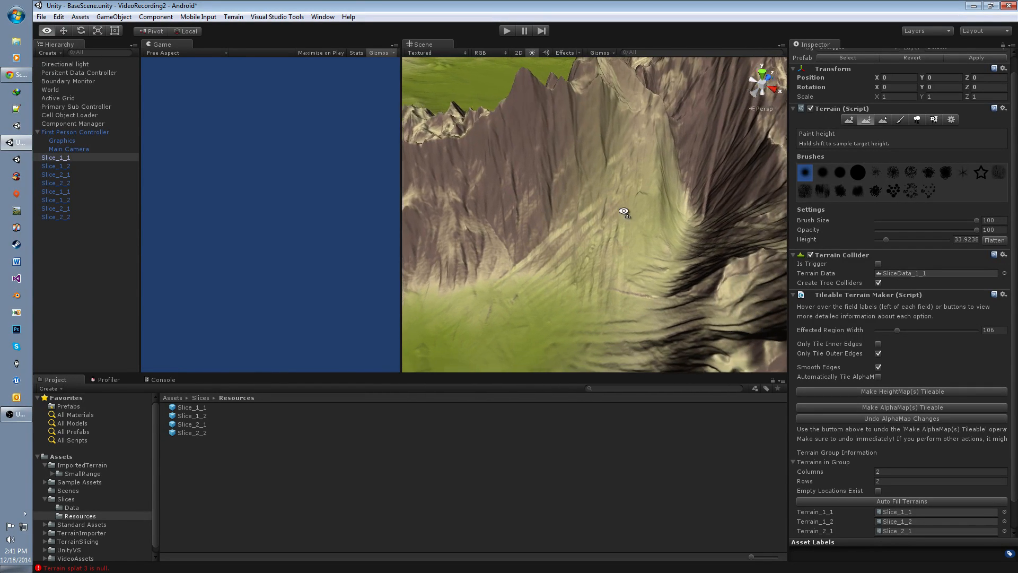
drag(624, 211, 554, 185)
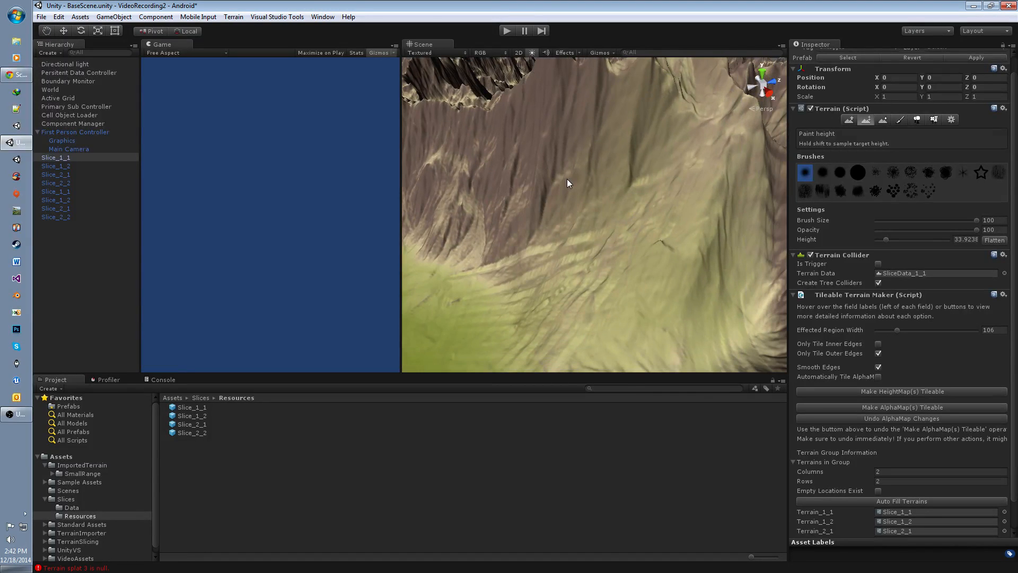
drag(568, 183, 590, 199)
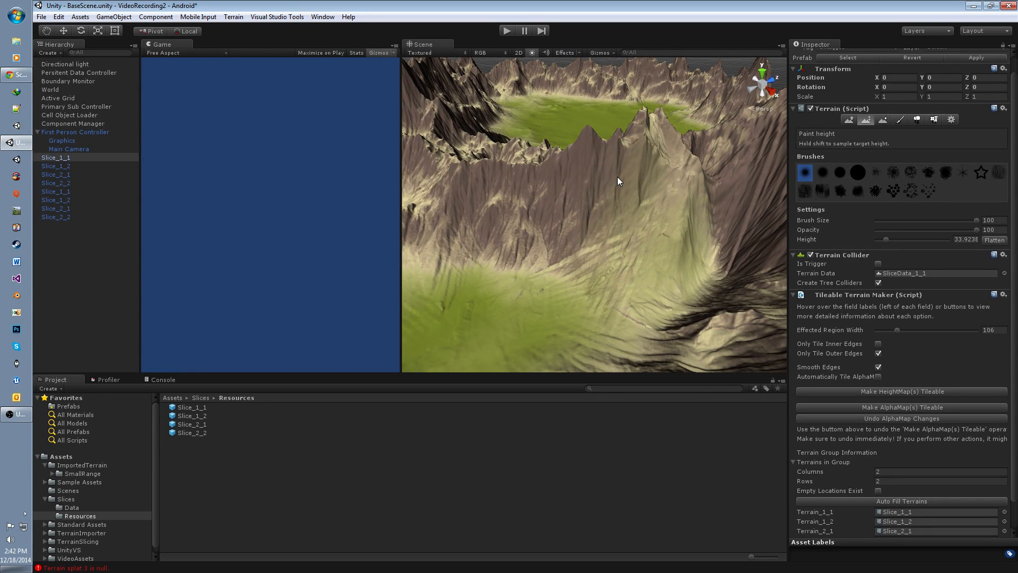
mouse_move(563, 197)
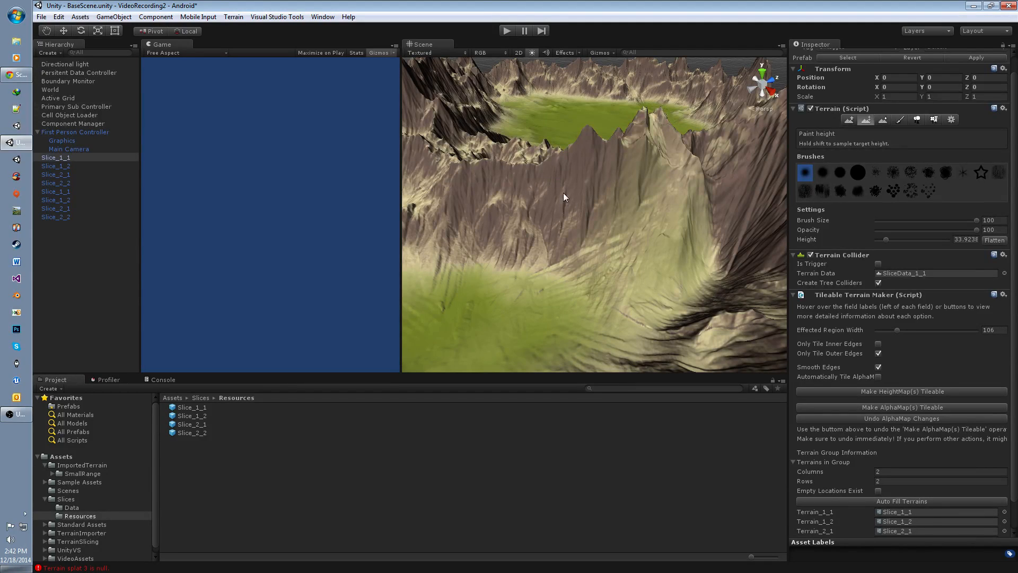
mouse_move(539, 205)
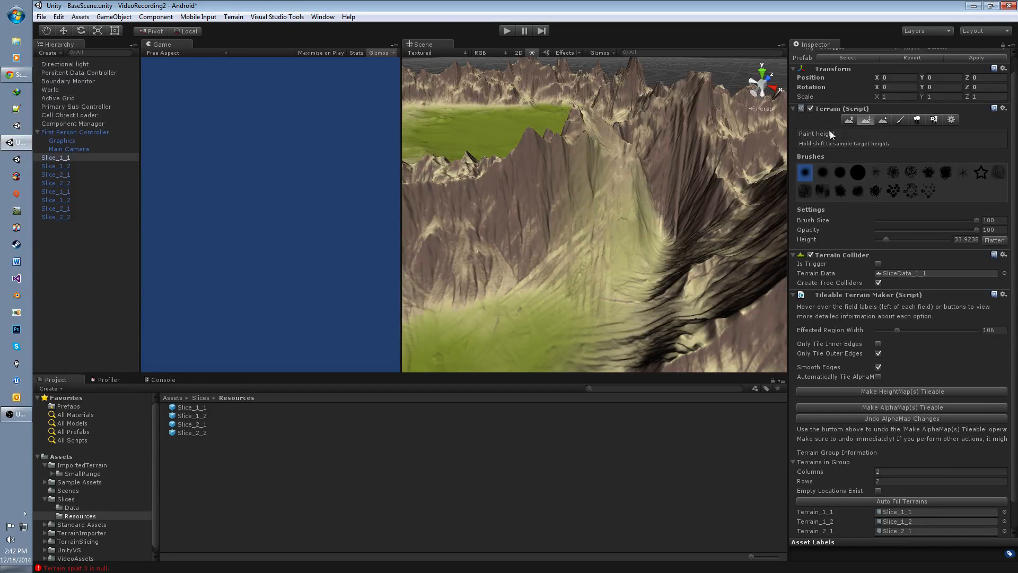
- With the Paint Texture tool active, use Undo AlphaMap Changes to revert the seam textures
click(900, 120)
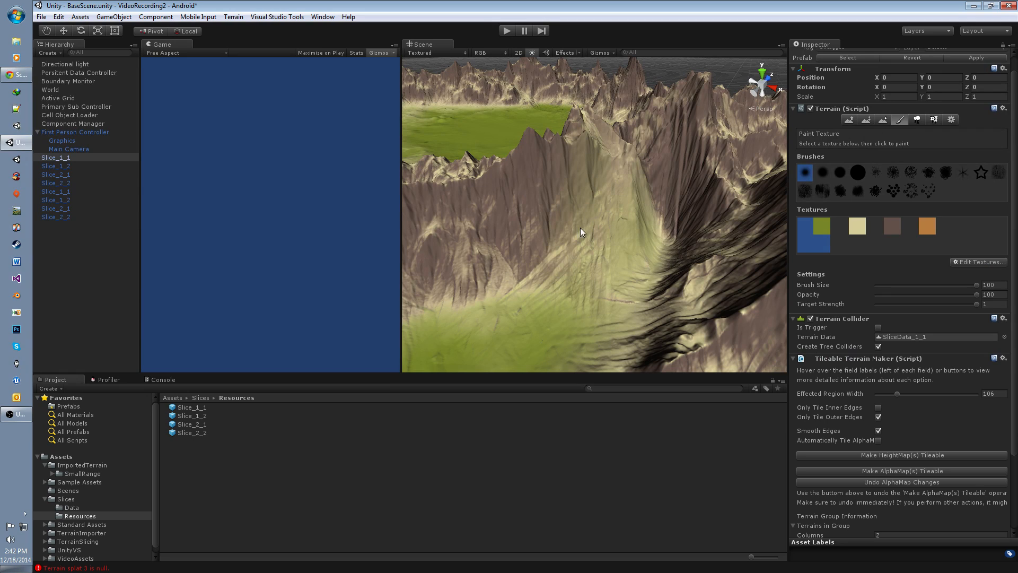
mouse_move(557, 209)
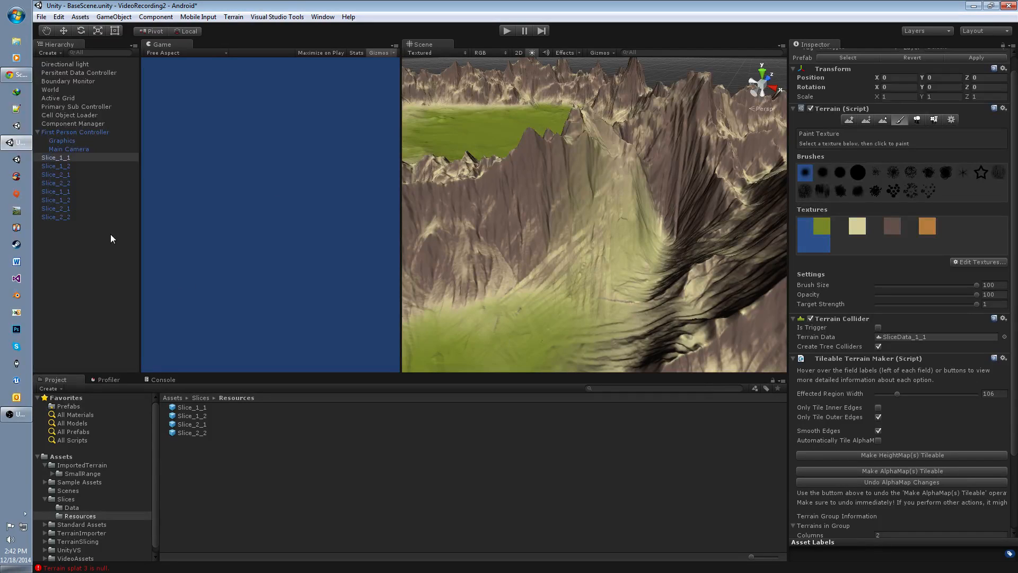
scroll(down, 3)
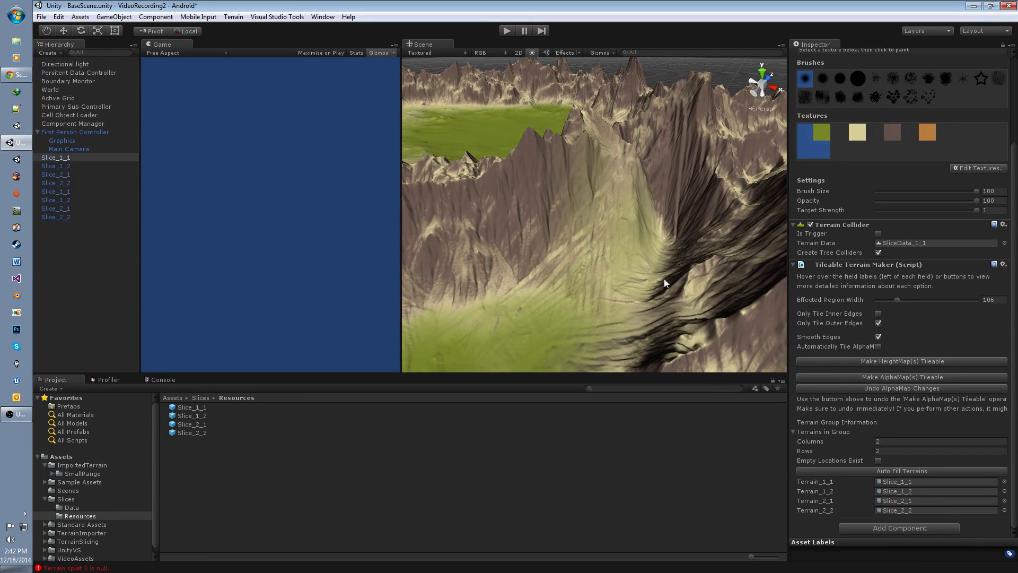
mouse_move(842, 389)
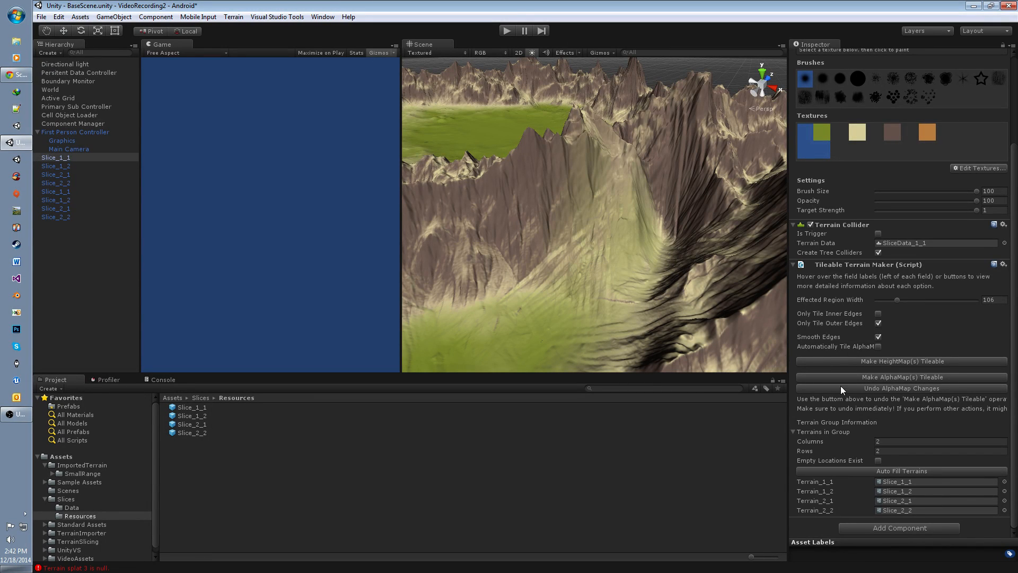
mouse_move(884, 390)
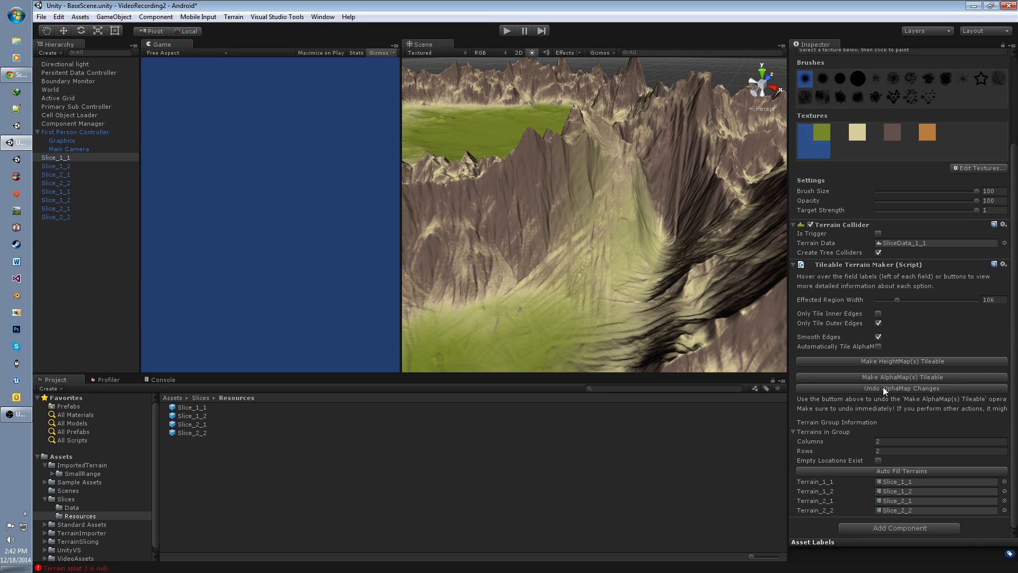
click(901, 388)
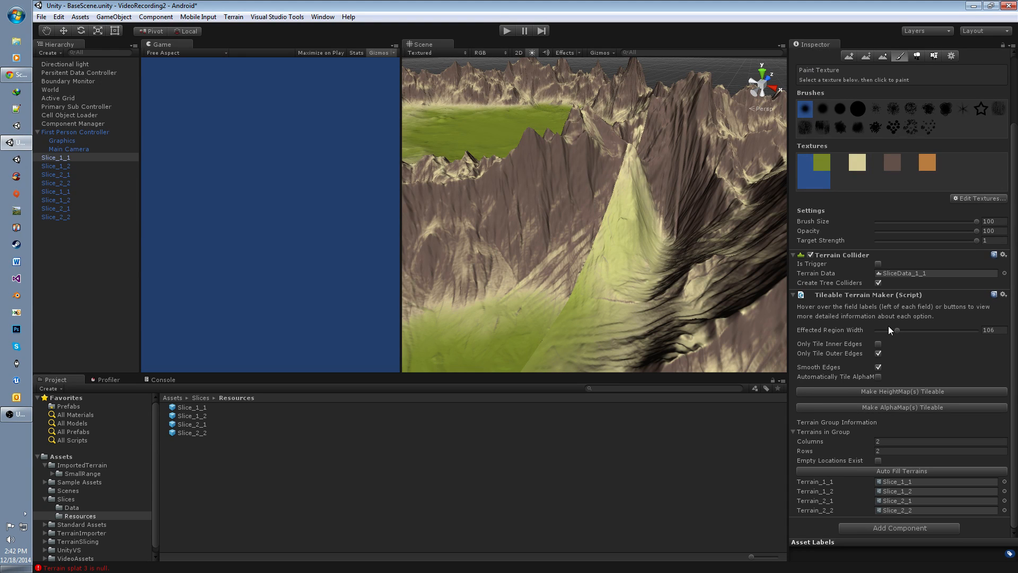
- Make the terrain group's alphamaps tileable so ridge textures blend evenly across the seam
click(902, 407)
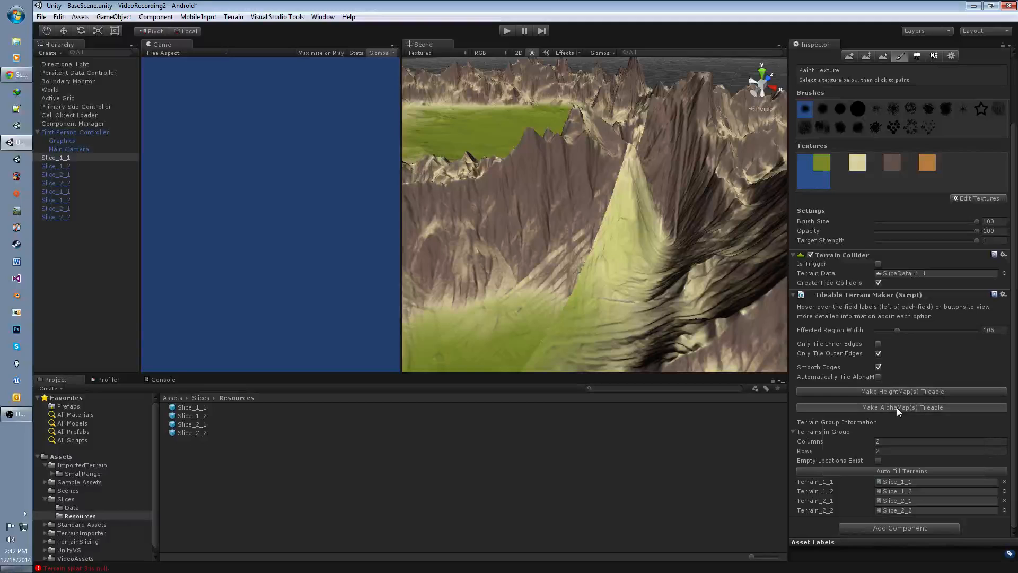
click(902, 408)
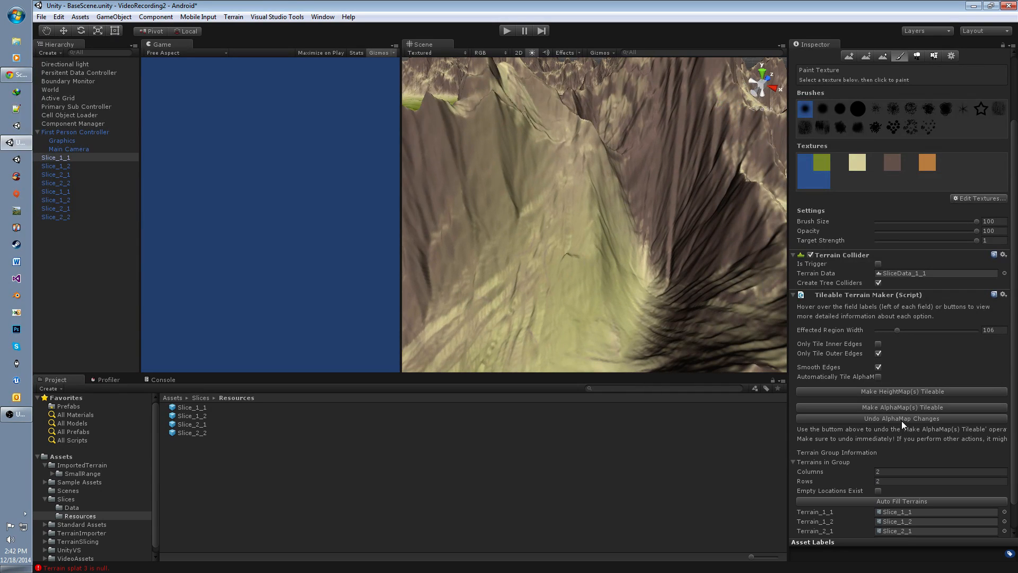
mouse_move(558, 263)
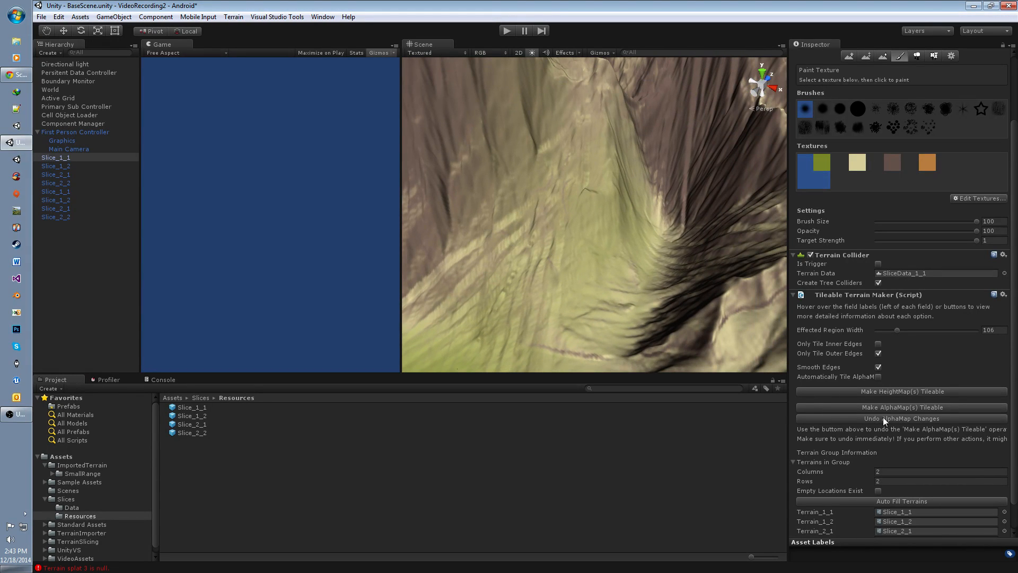
mouse_move(554, 208)
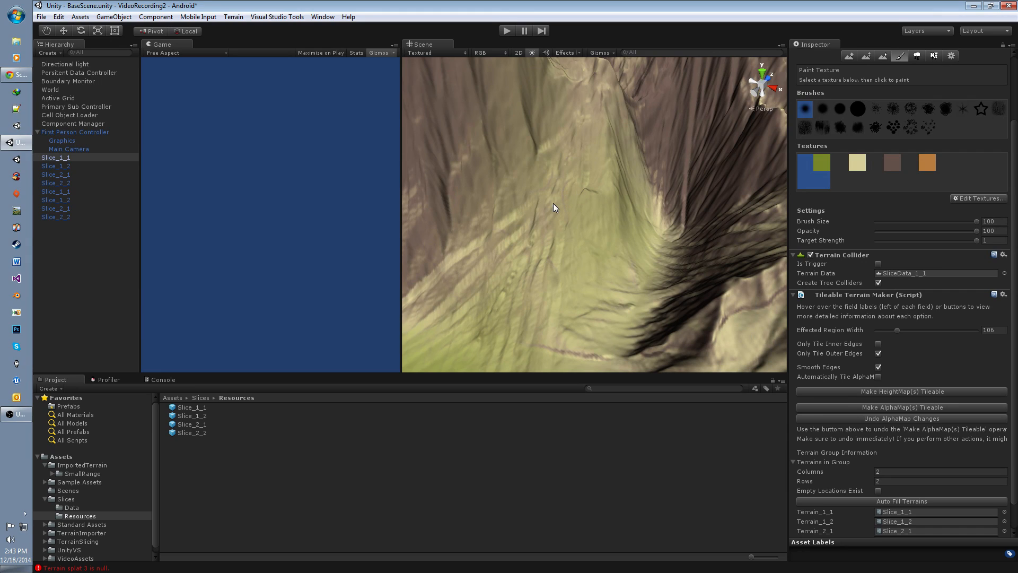